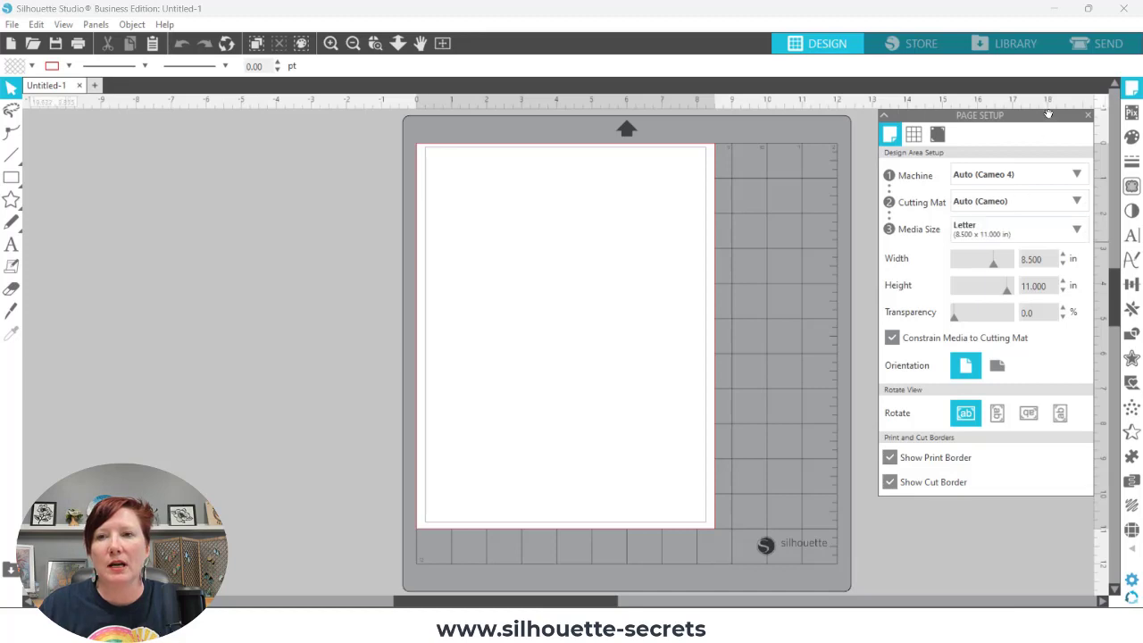
- Find the snail card design 431828 in the library and close its preview
{"action": "left_click", "coordinate": [1015, 43]}
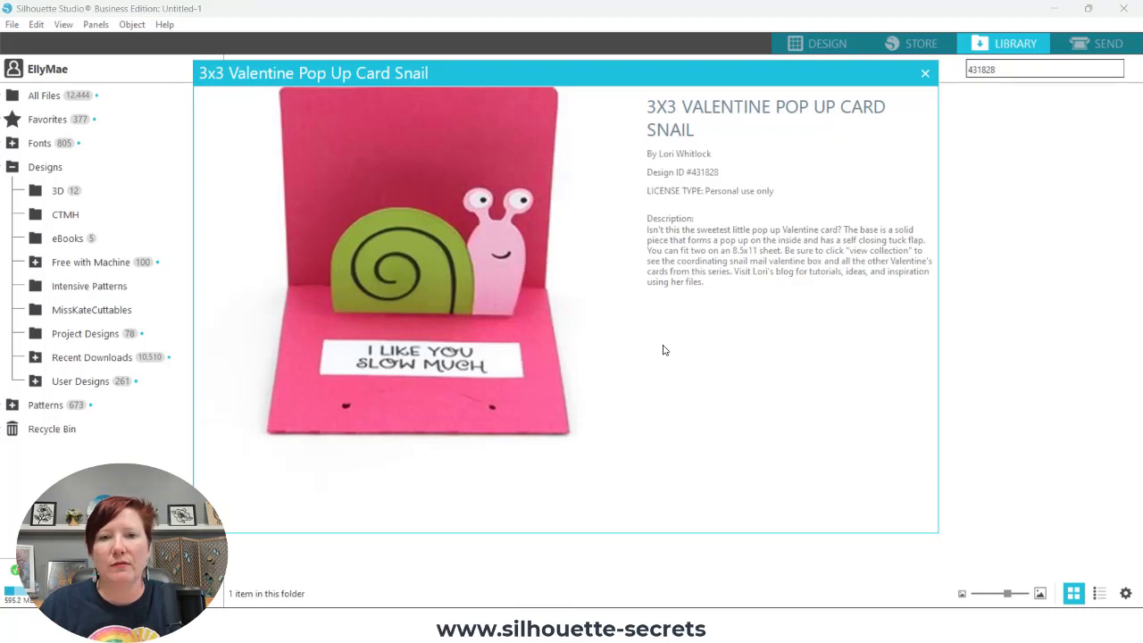
{"action": "mouse_move", "coordinate": [482, 197]}
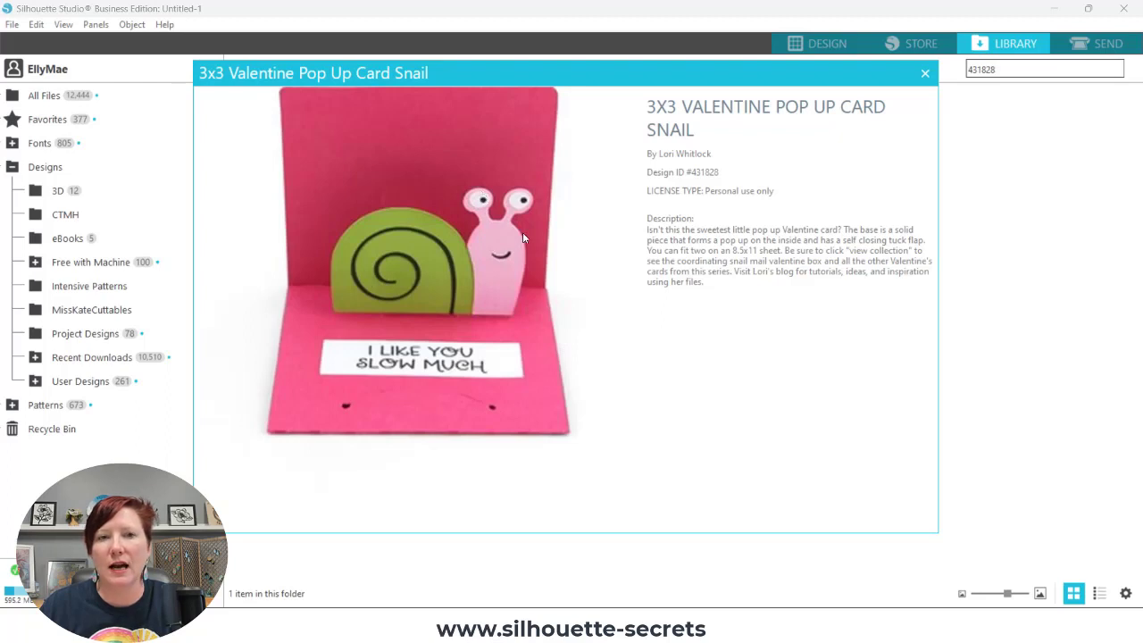
{"action": "mouse_move", "coordinate": [829, 125]}
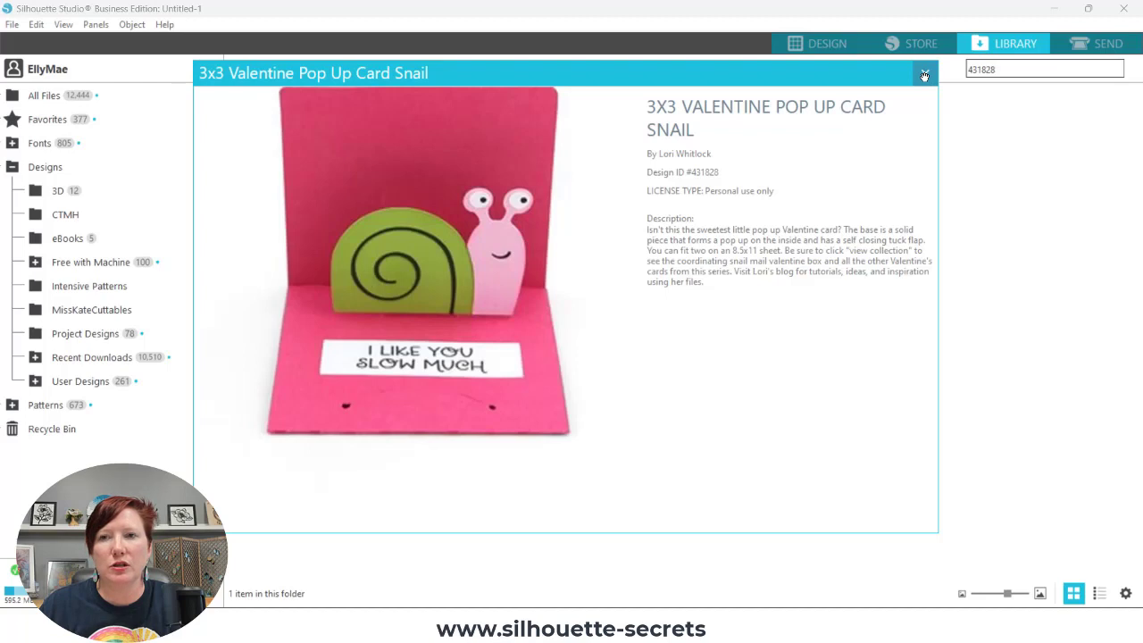
{"action": "left_click", "coordinate": [925, 73]}
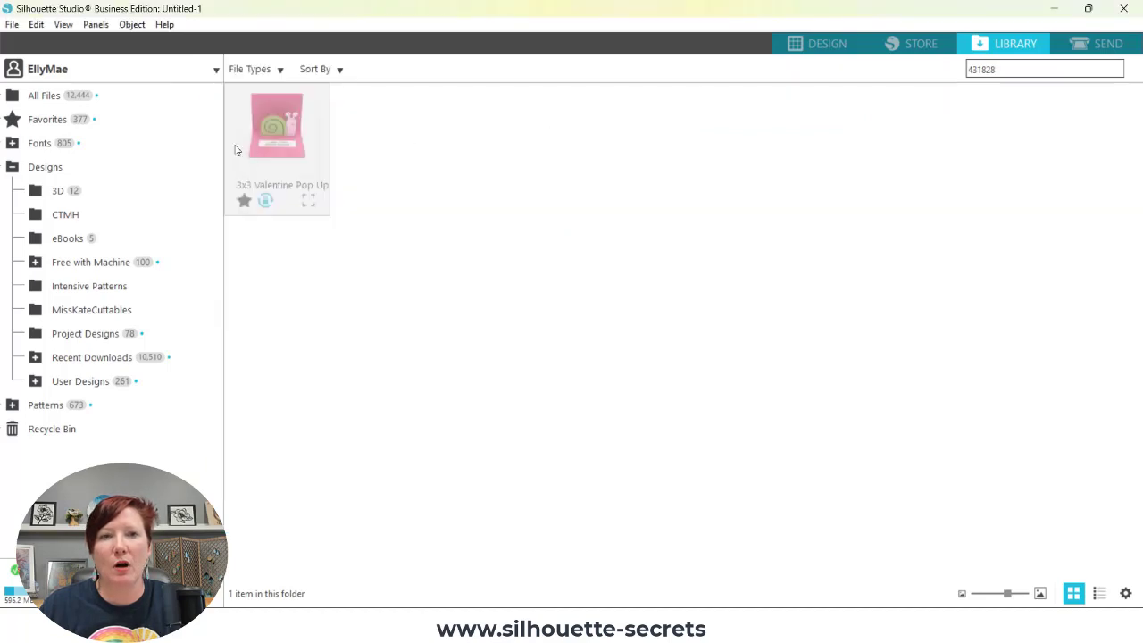
- Open the snail card design on the page and move the pink card base off the page
{"action": "double_click", "coordinate": [277, 125]}
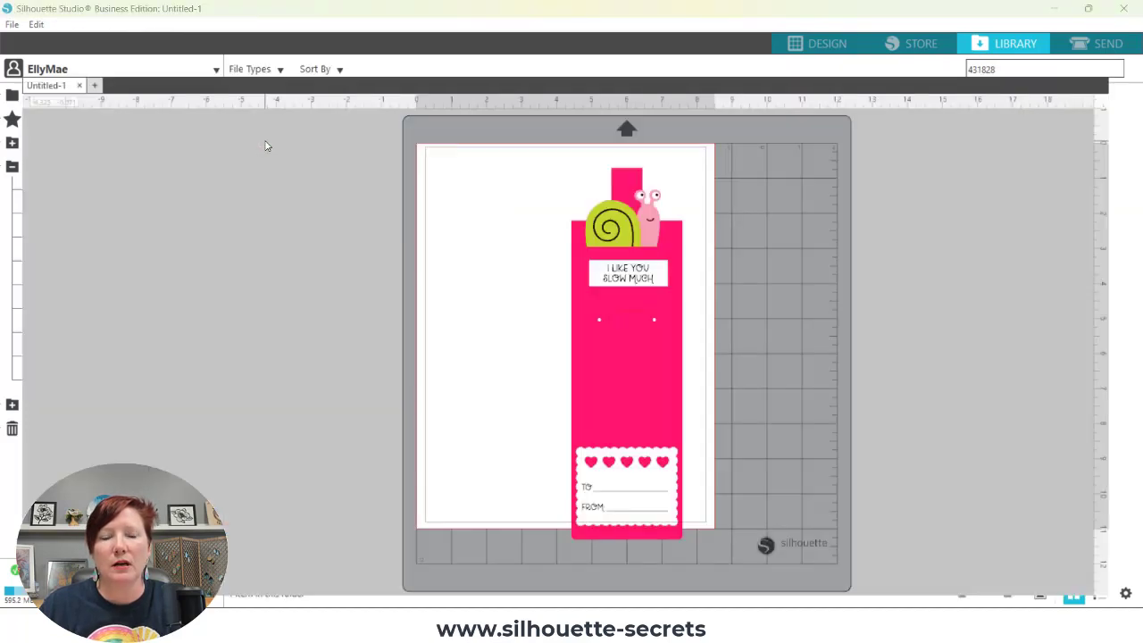
{"action": "left_click", "coordinate": [817, 43]}
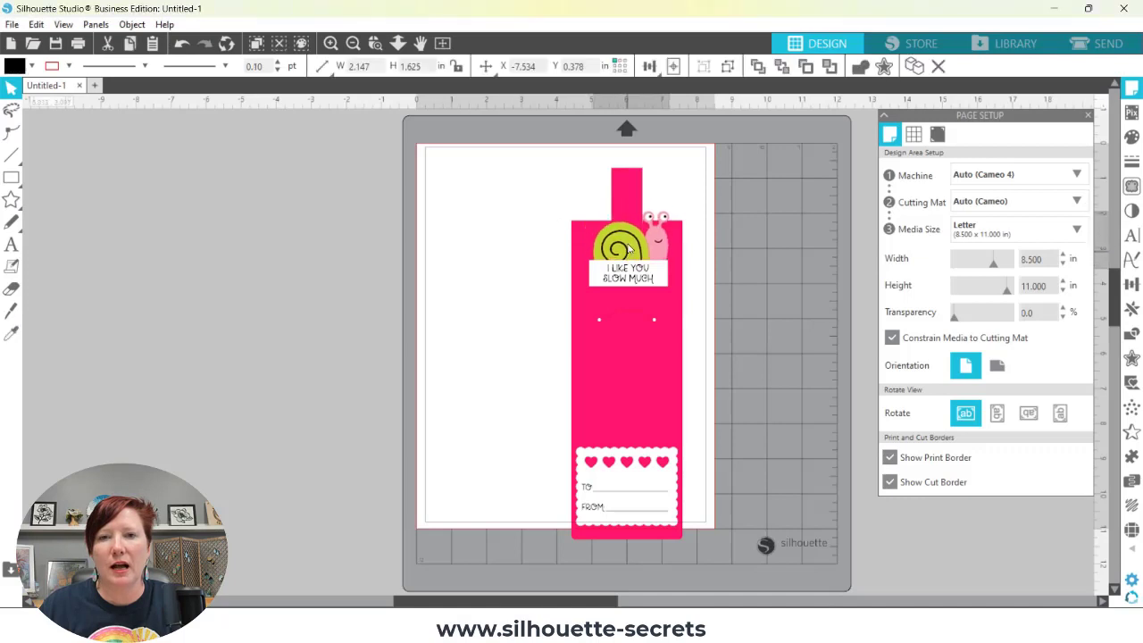
{"action": "left_click_drag", "start_coordinate": [625, 223], "coordinate": [554, 210]}
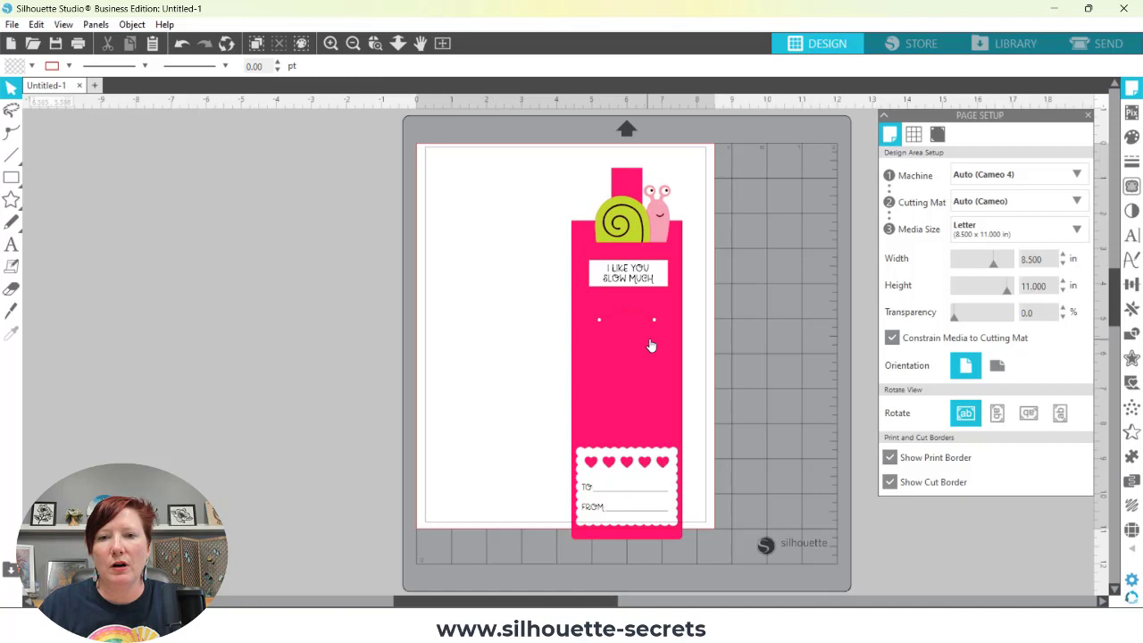
{"action": "left_click_drag", "start_coordinate": [627, 348], "coordinate": [320, 321]}
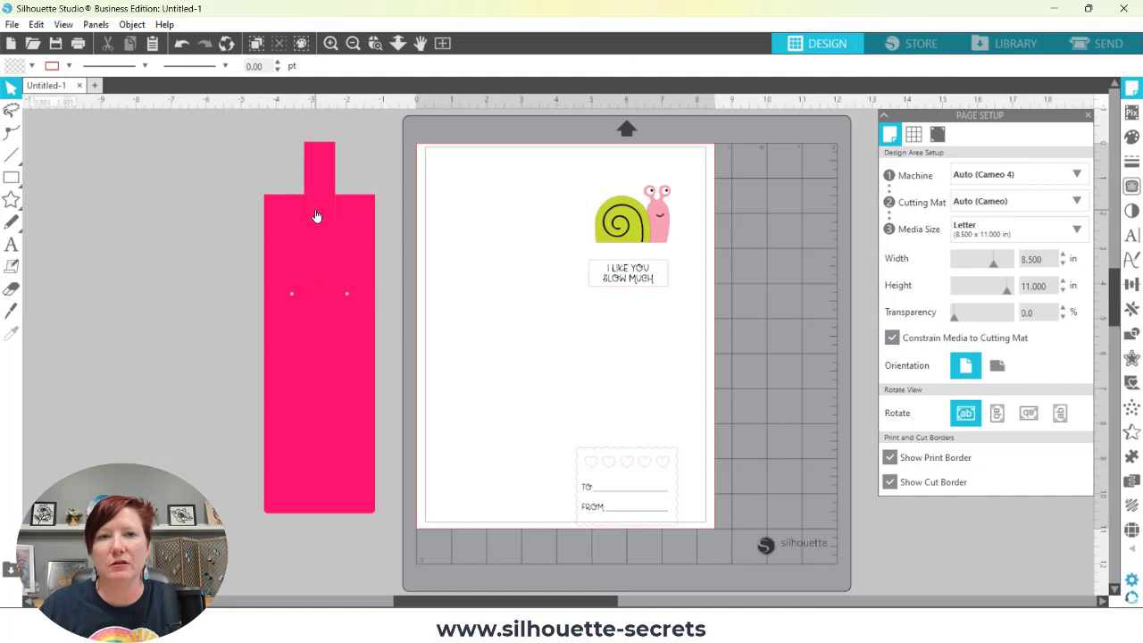
{"action": "mouse_move", "coordinate": [637, 234]}
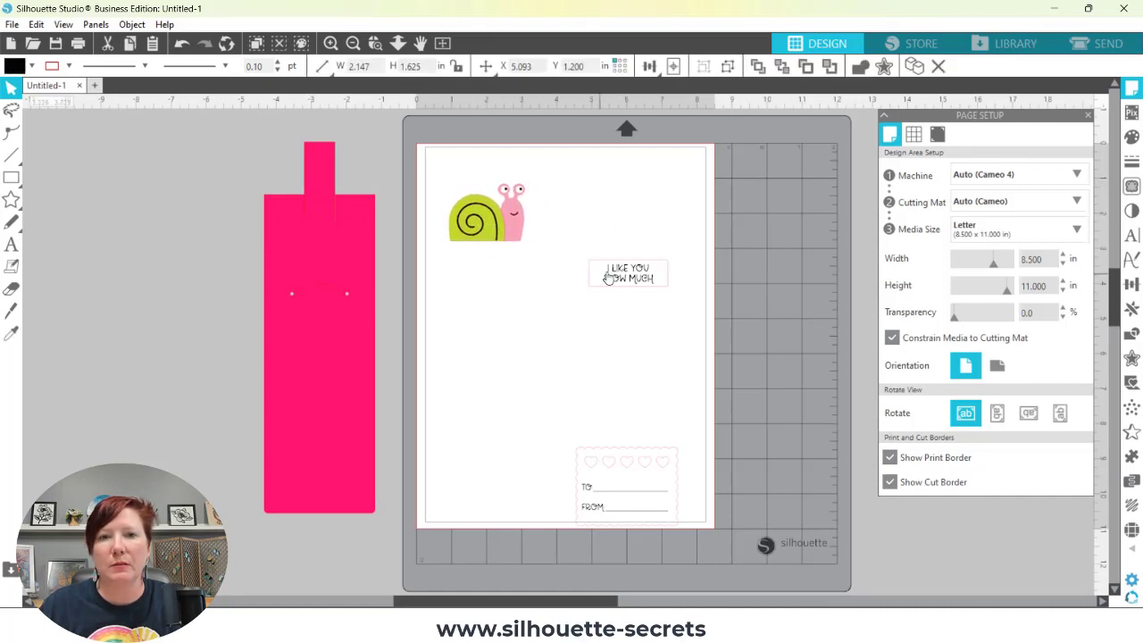
- Stack the message label and To/From tag under the snail at top-left
{"action": "left_click_drag", "start_coordinate": [628, 273], "coordinate": [486, 264]}
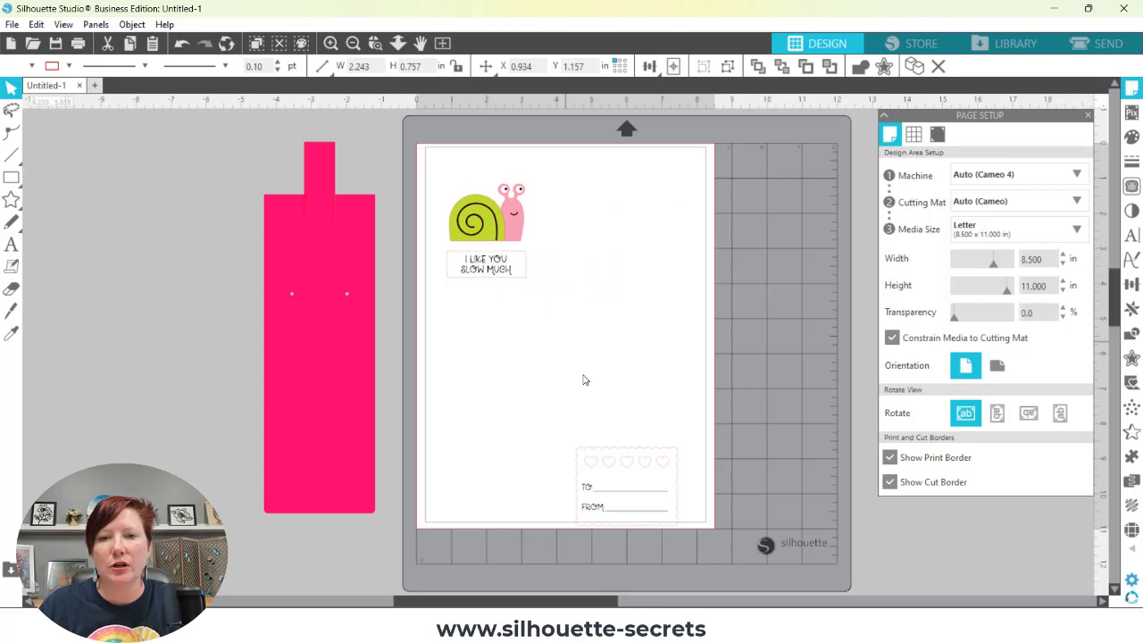
{"action": "left_click_drag", "start_coordinate": [625, 487], "coordinate": [492, 321]}
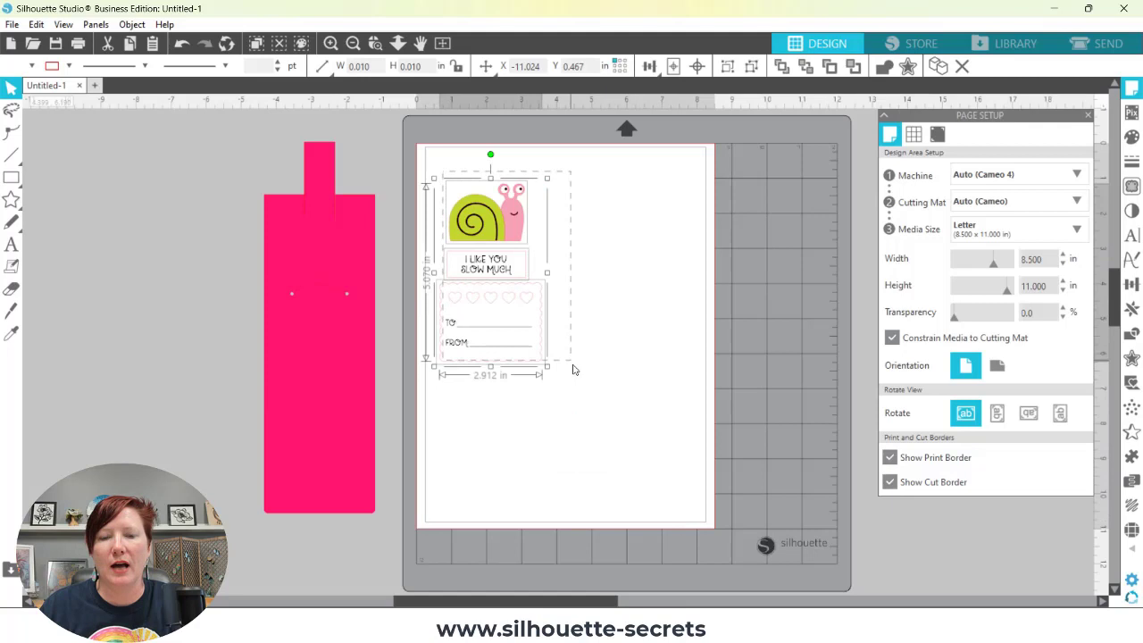
{"action": "left_click_drag", "start_coordinate": [489, 259], "coordinate": [501, 268]}
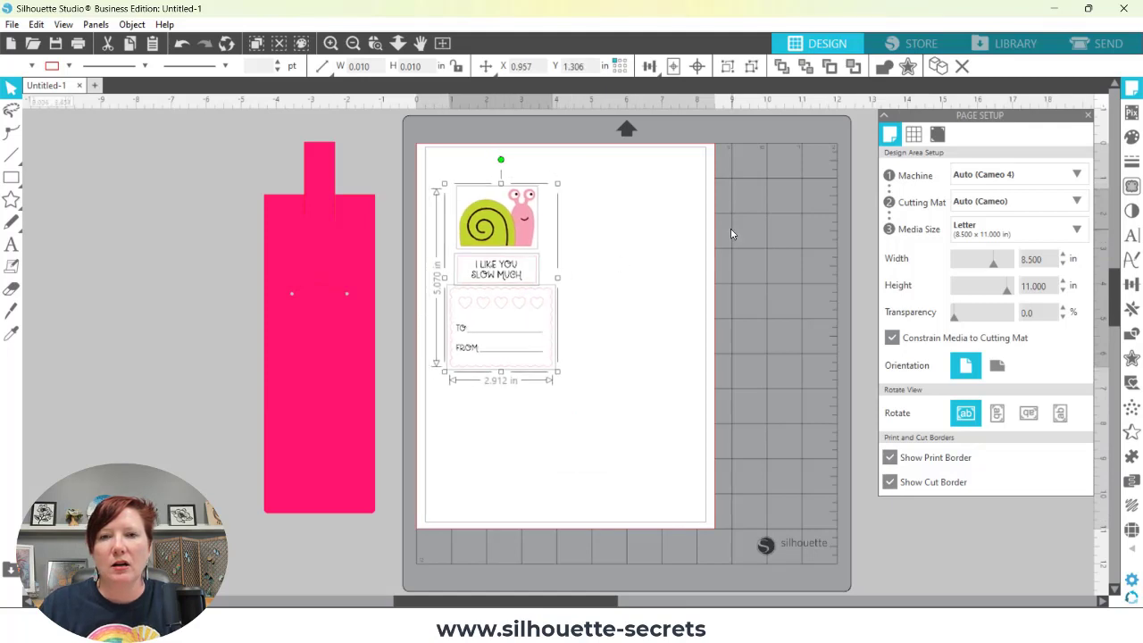
{"action": "mouse_move", "coordinate": [492, 241]}
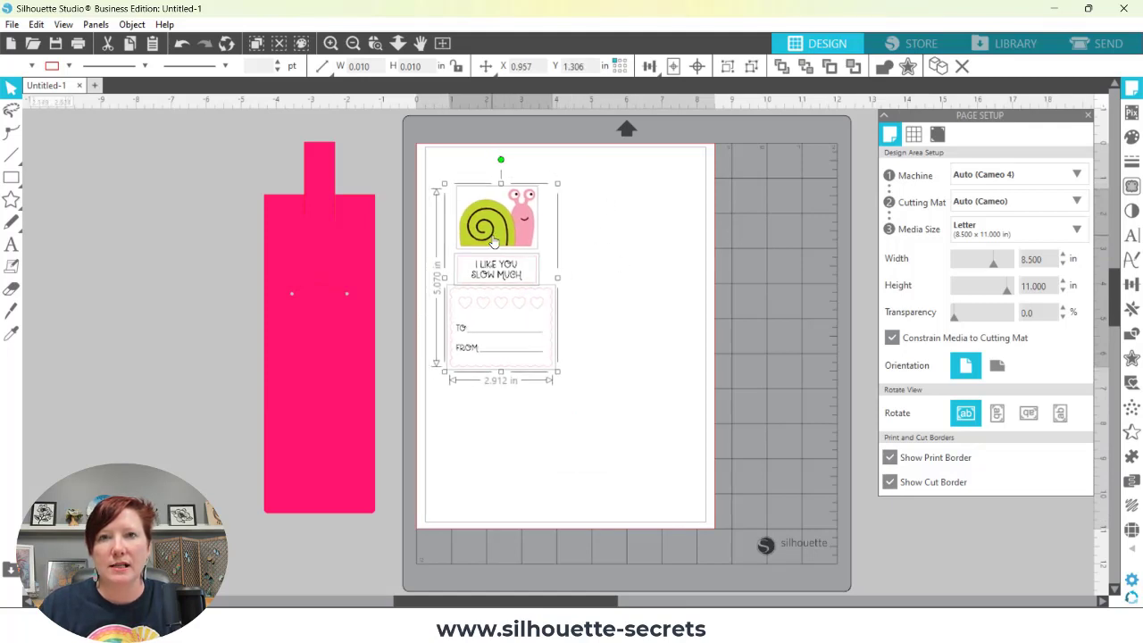
- Turn on registration marks in Page Setup's Registration Marks tab
{"action": "left_click", "coordinate": [1018, 229]}
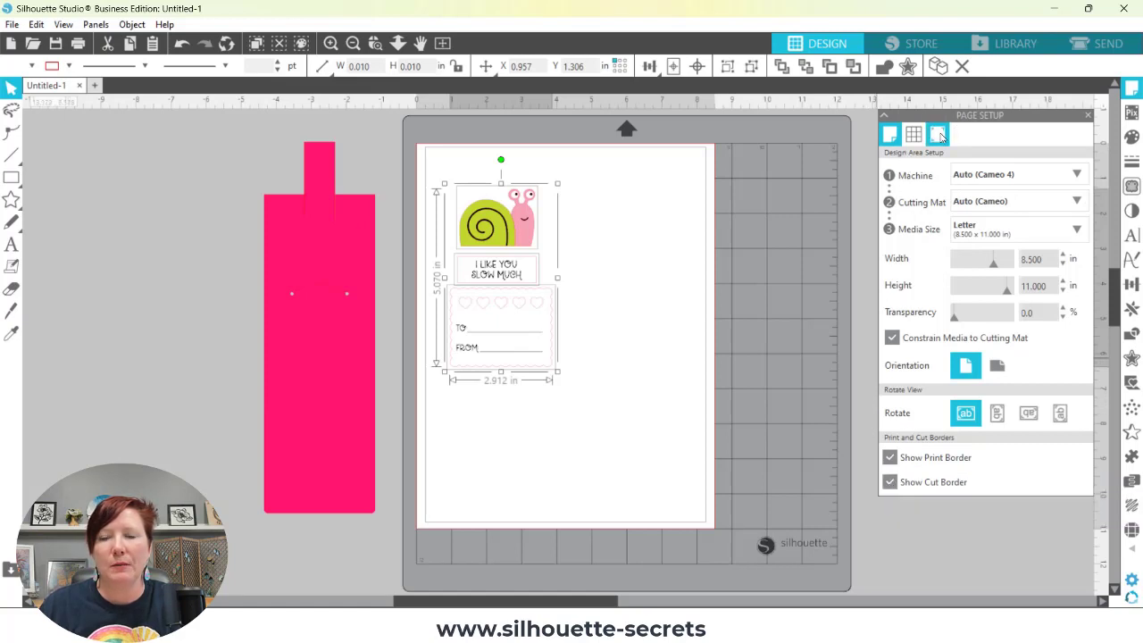
{"action": "mouse_move", "coordinate": [939, 134]}
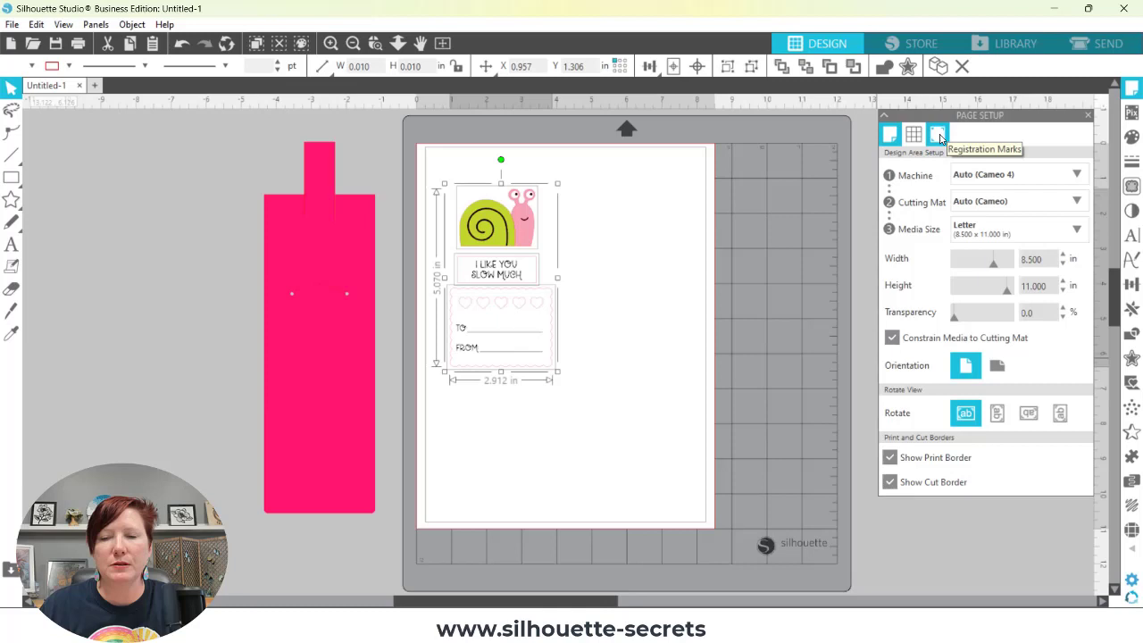
{"action": "left_click", "coordinate": [938, 134]}
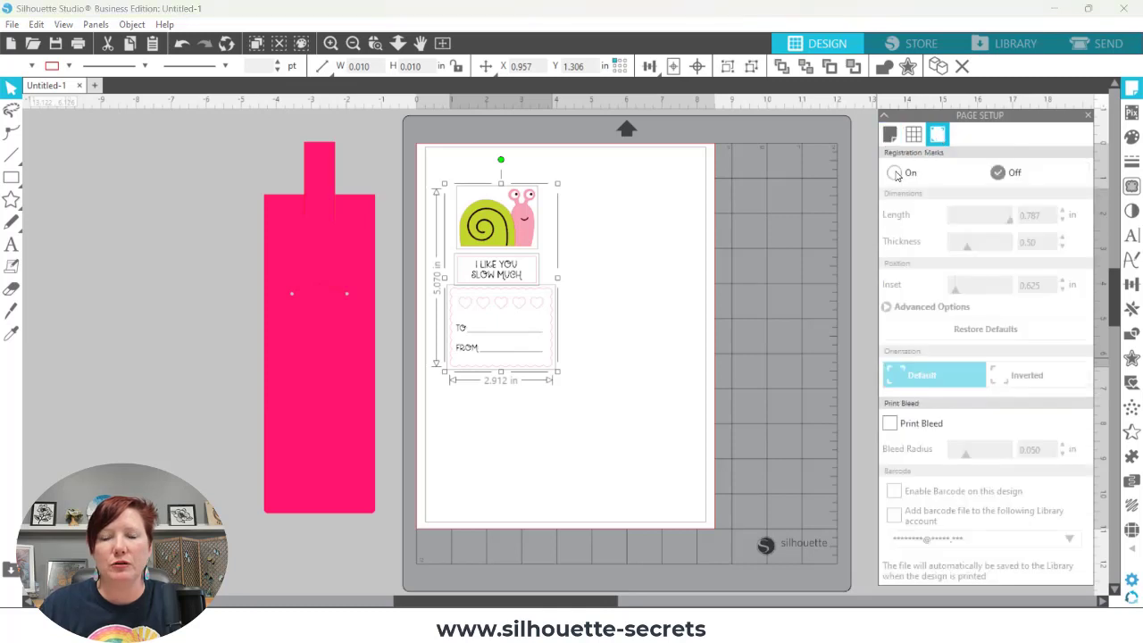
{"action": "left_click", "coordinate": [894, 172]}
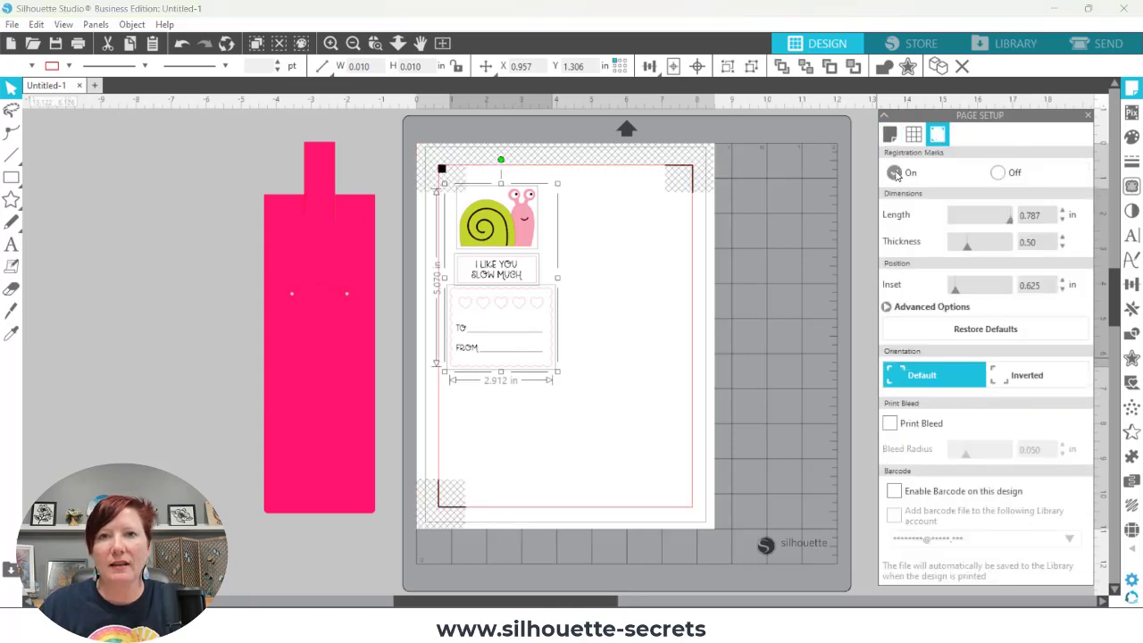
{"action": "left_click", "coordinate": [895, 173]}
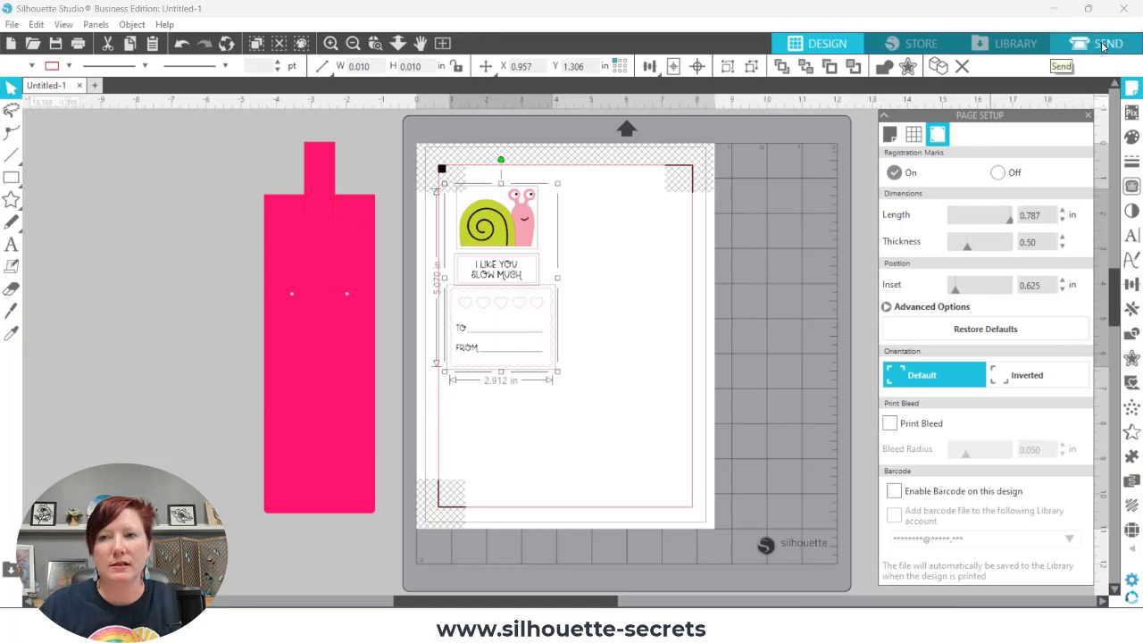
- In Send, set material to Cardstock, Textured - Heavy (80lb) with Cut Edge
{"action": "left_click", "coordinate": [1108, 43]}
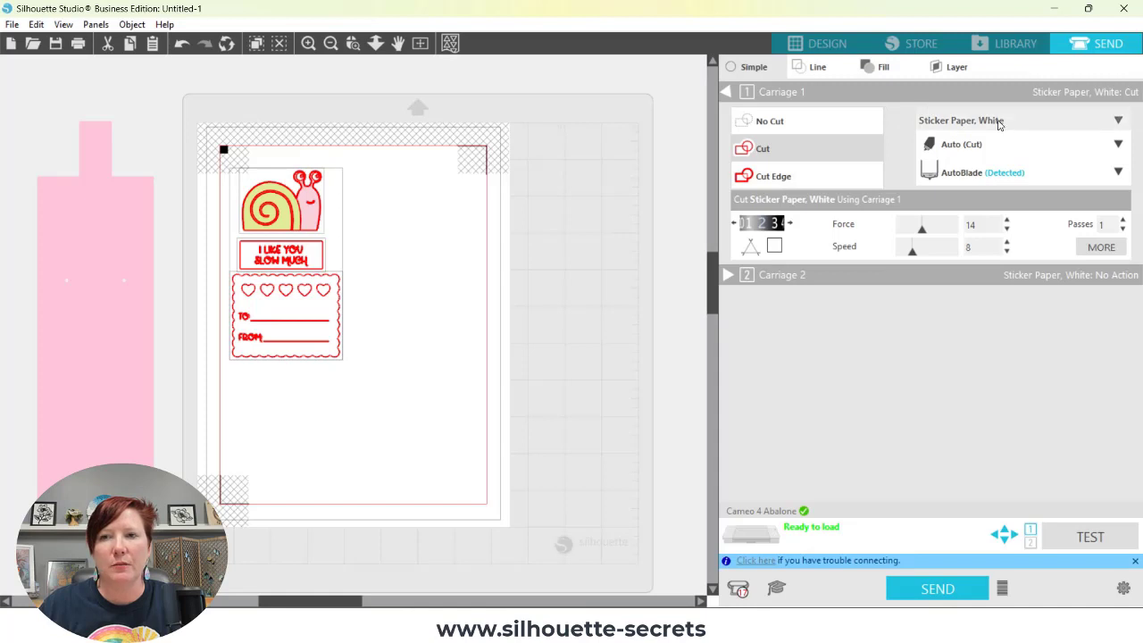
{"action": "left_click", "coordinate": [1117, 120]}
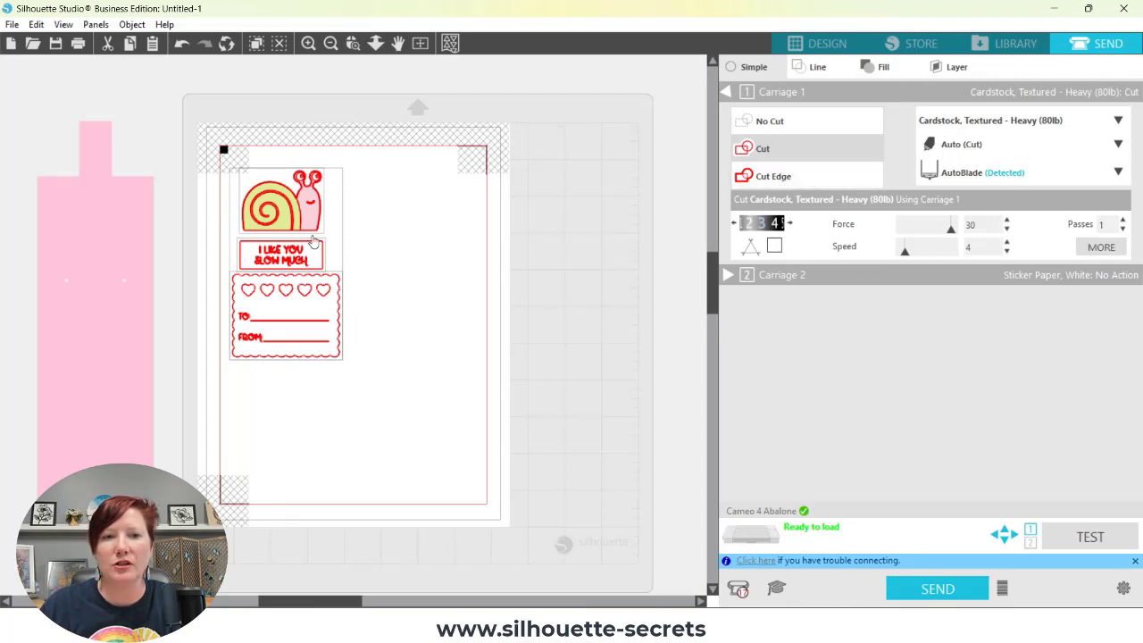
{"action": "mouse_move", "coordinate": [774, 176]}
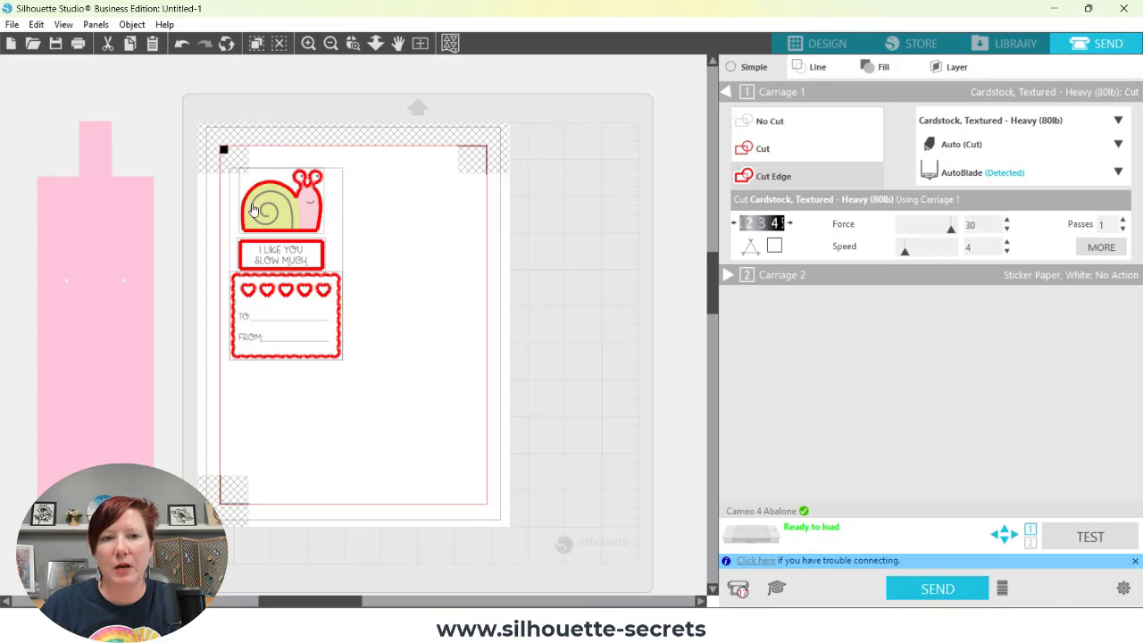
{"action": "mouse_move", "coordinate": [298, 170]}
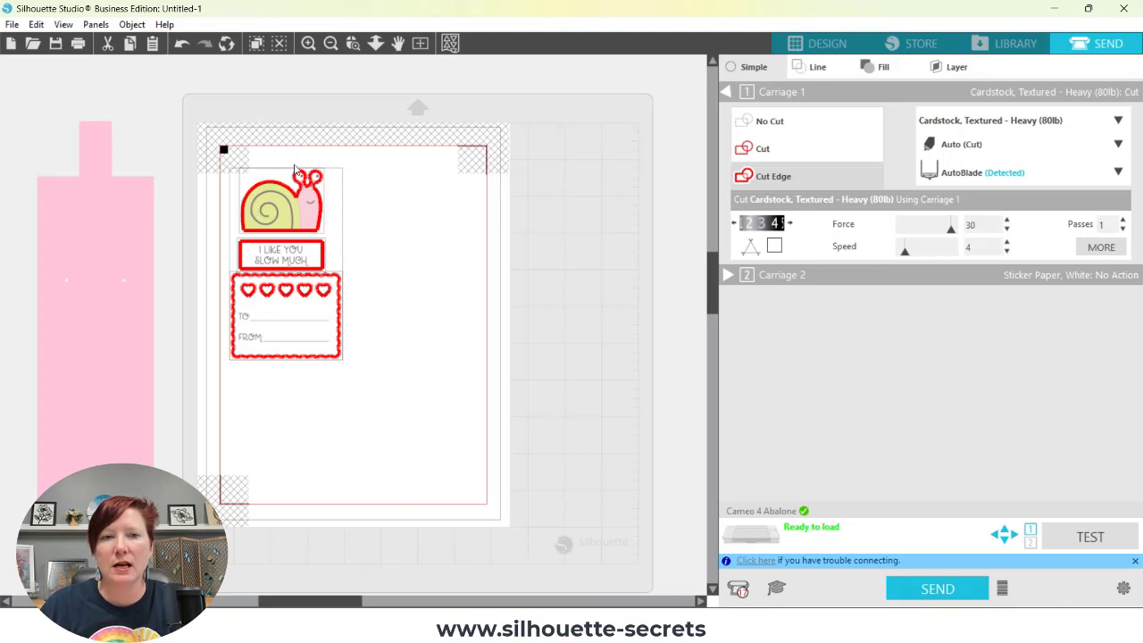
{"action": "mouse_move", "coordinate": [328, 207]}
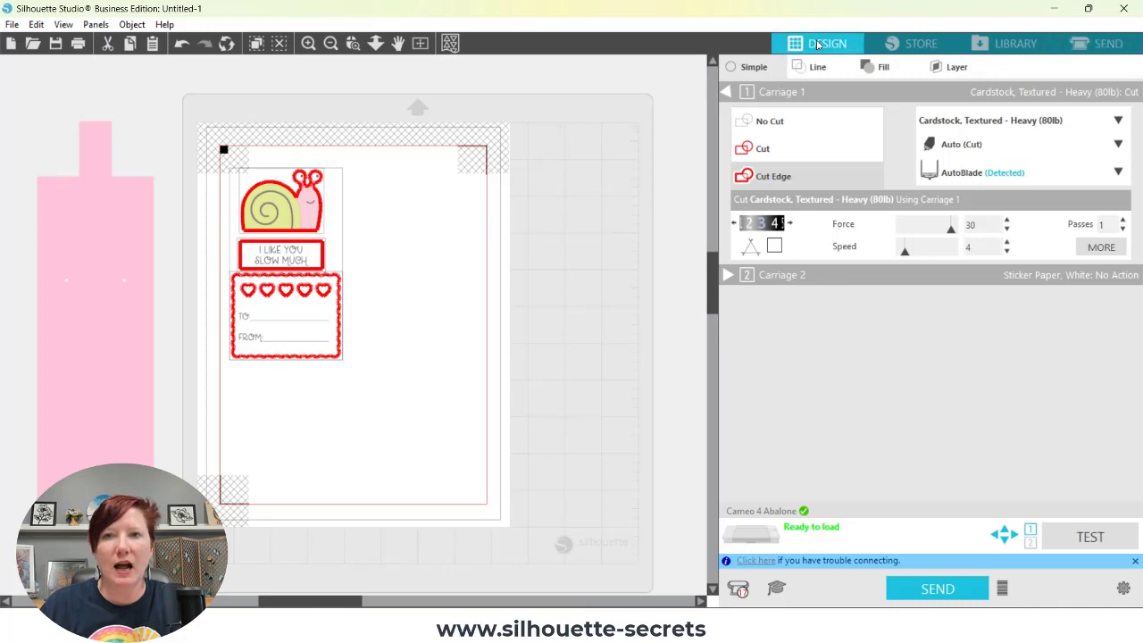
- Switch back to the Design tab workspace
{"action": "left_click", "coordinate": [826, 43]}
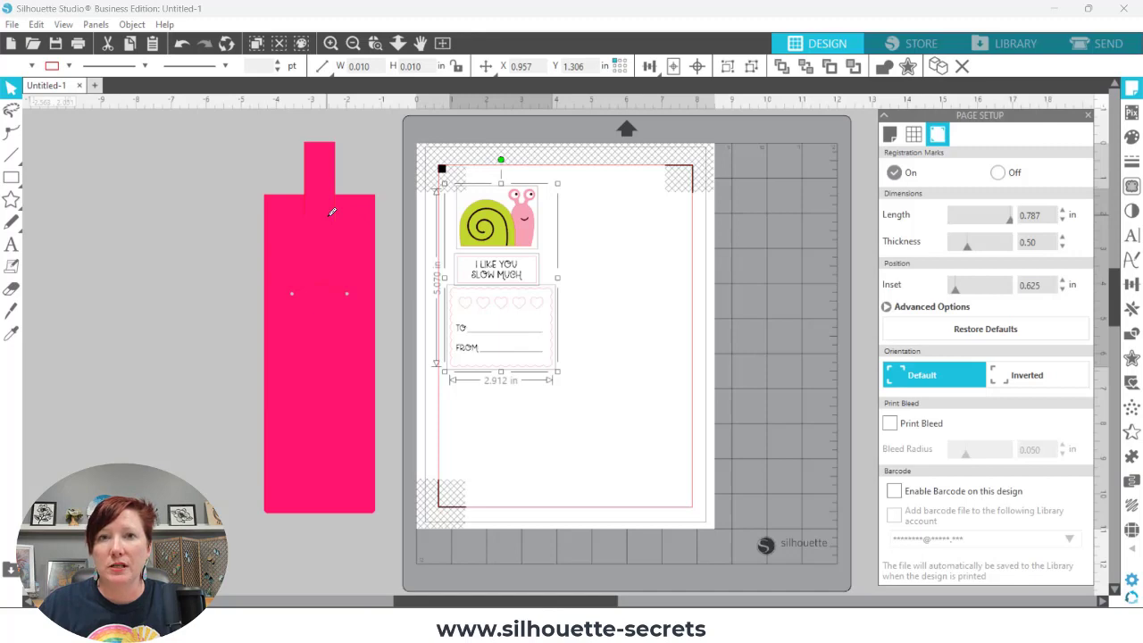
{"action": "mouse_move", "coordinate": [375, 185]}
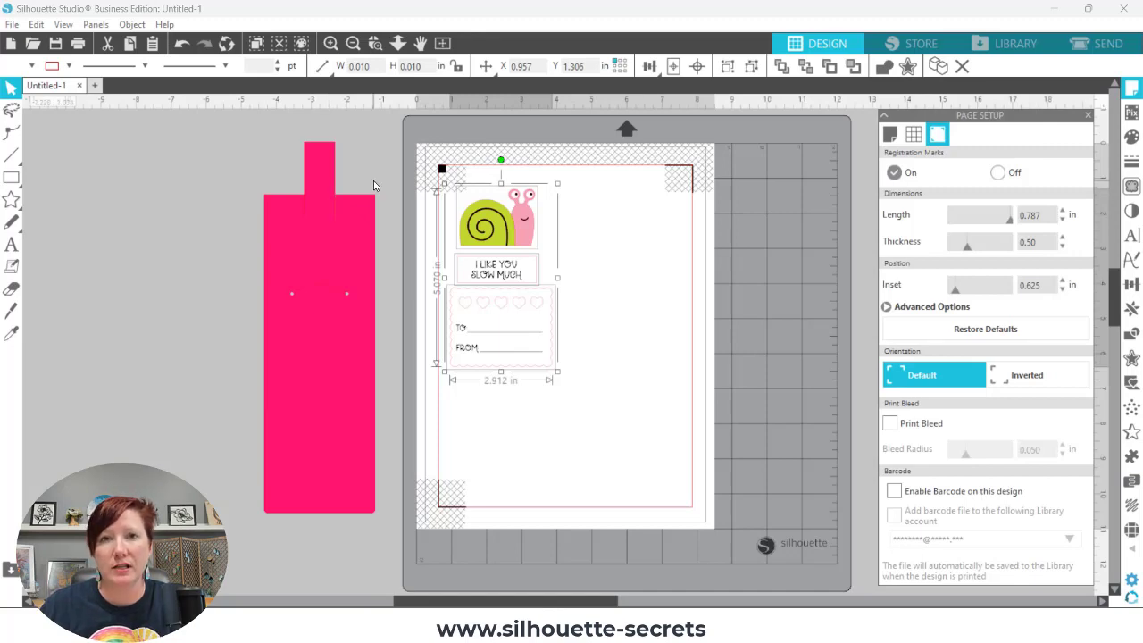
- Open the Print Preview for the snail valentine page from the File menu
{"action": "left_click", "coordinate": [11, 24]}
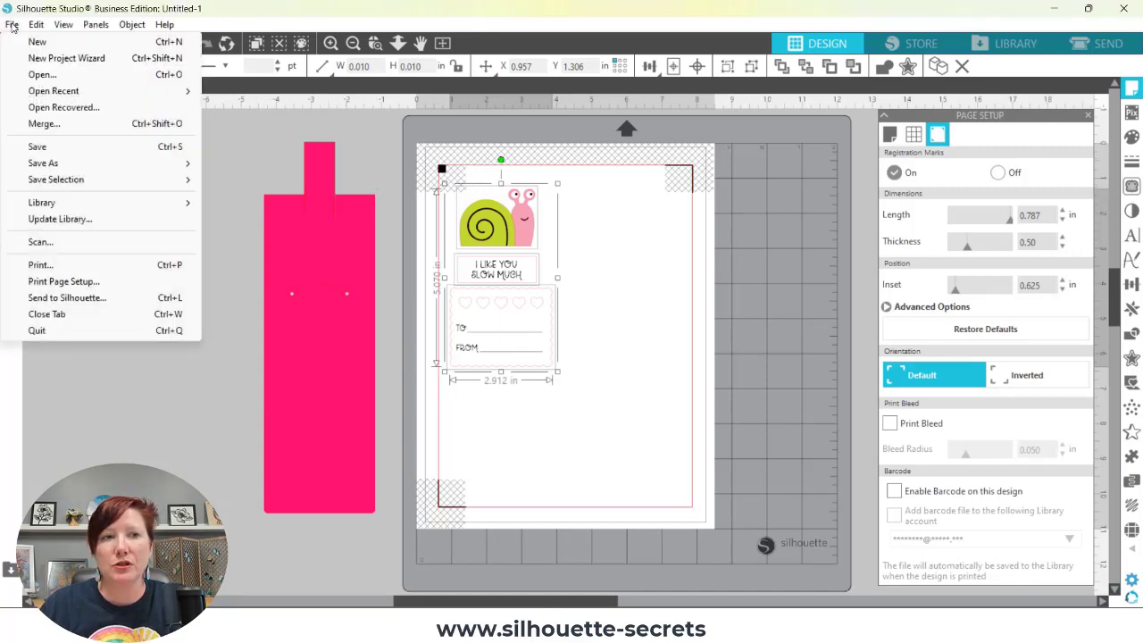
{"action": "left_click", "coordinate": [392, 280]}
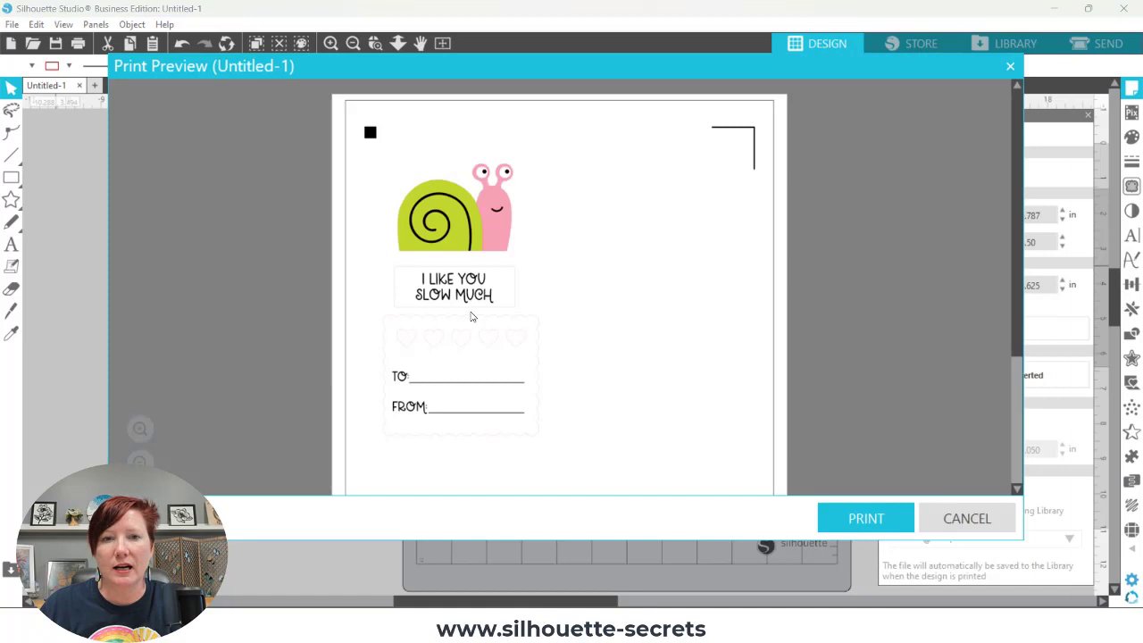
{"action": "mouse_move", "coordinate": [396, 315]}
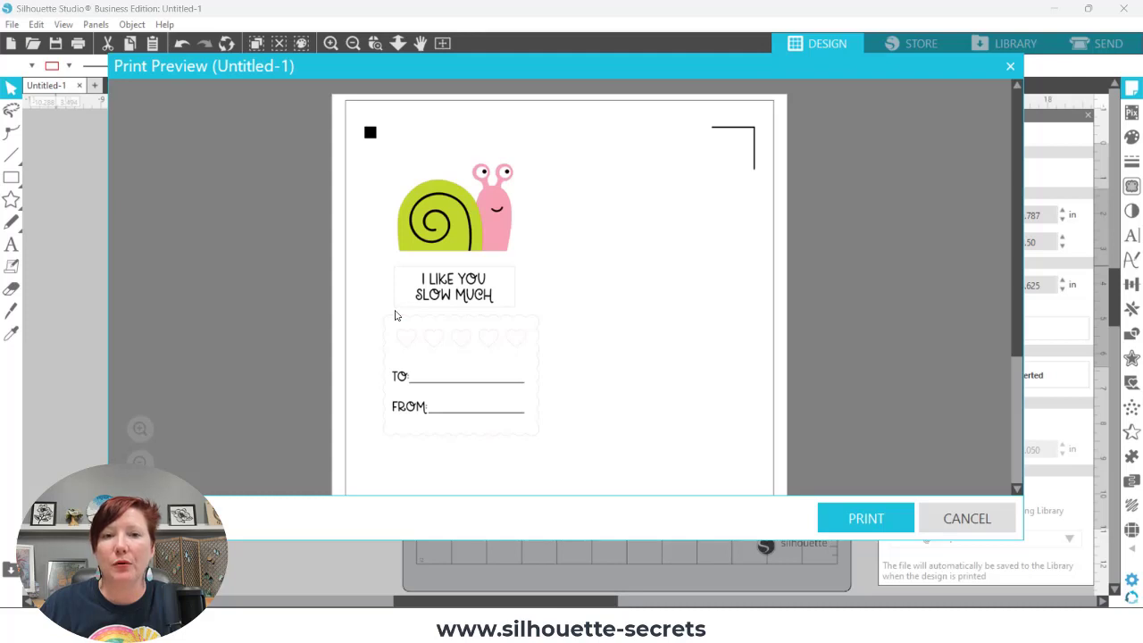
{"action": "mouse_move", "coordinate": [388, 376]}
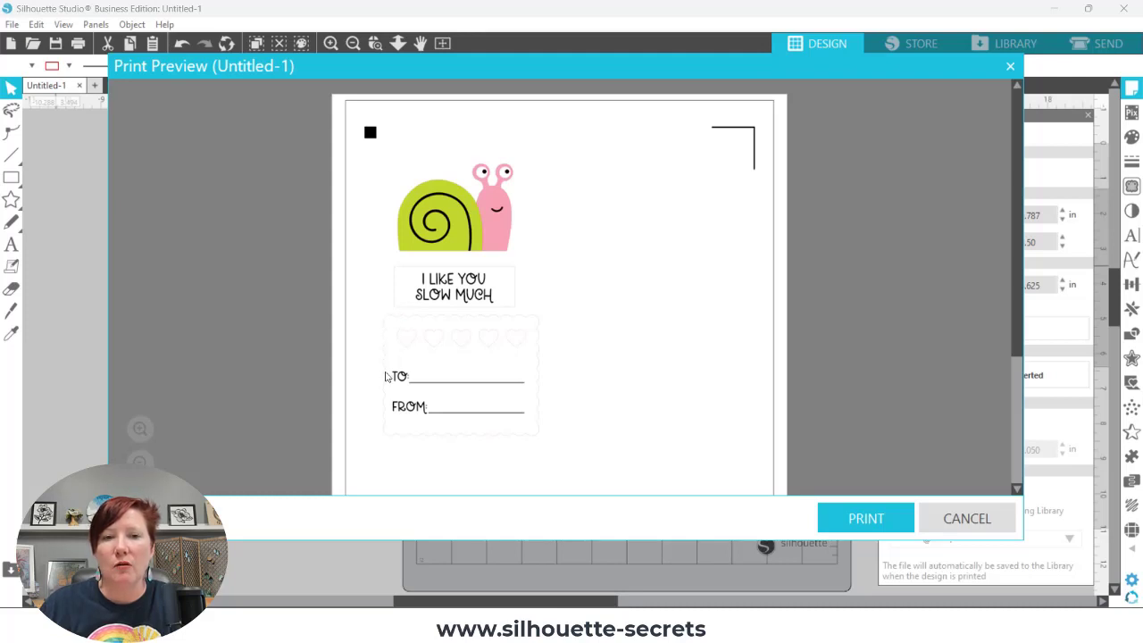
{"action": "mouse_move", "coordinate": [672, 399]}
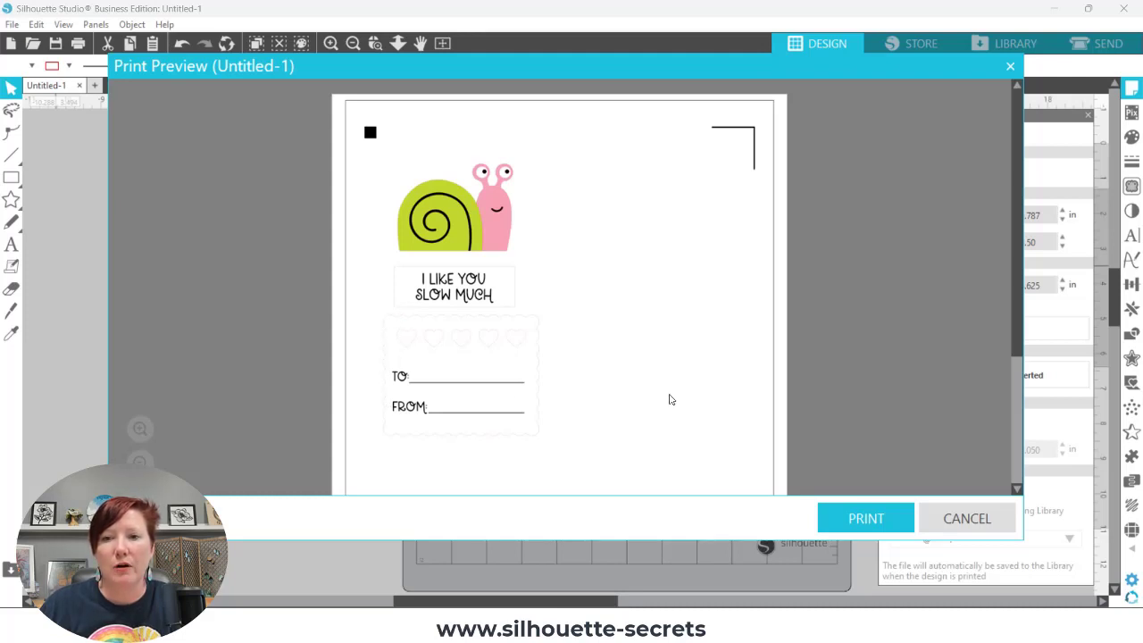
{"action": "mouse_move", "coordinate": [888, 402]}
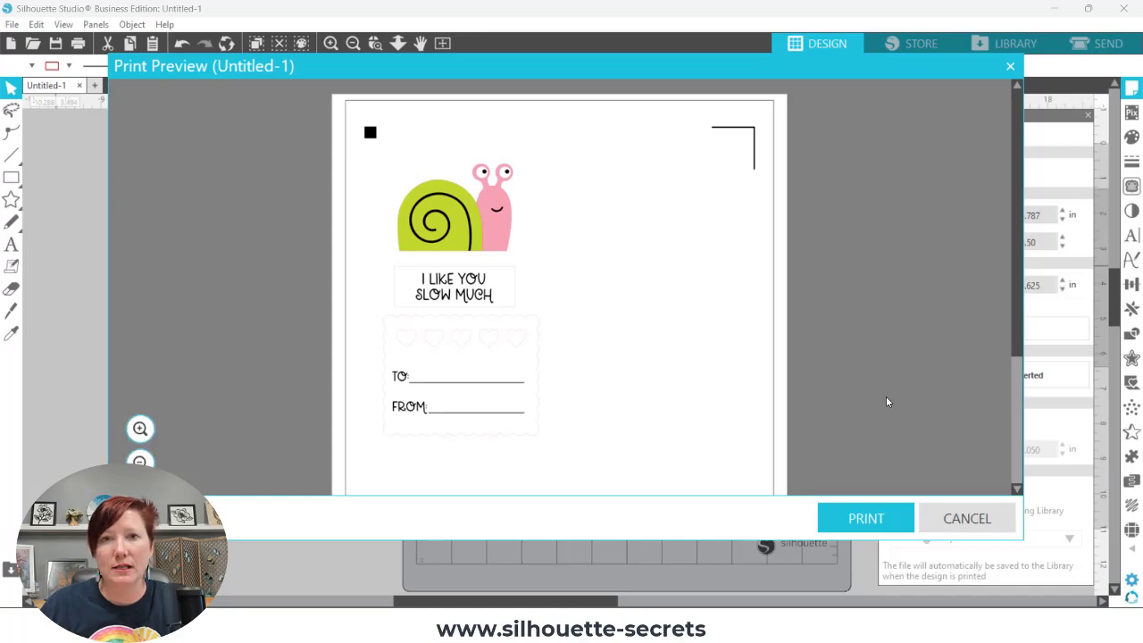
{"action": "mouse_move", "coordinate": [966, 519]}
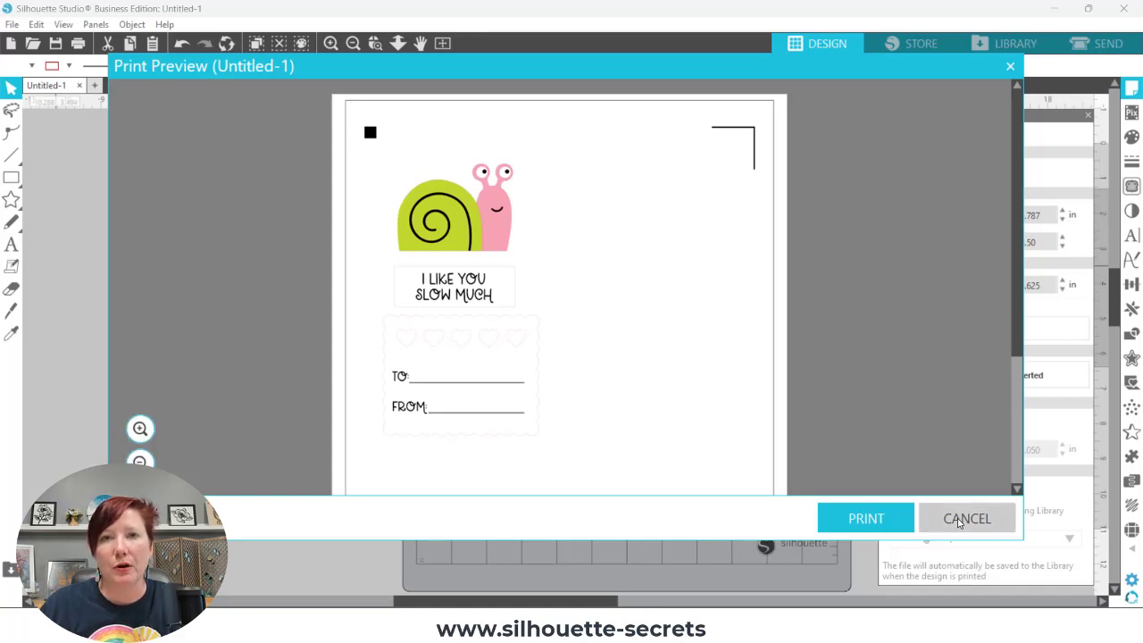
- Close the preview and set the selected shapes' line thickness to 0 pt
{"action": "left_click", "coordinate": [966, 518]}
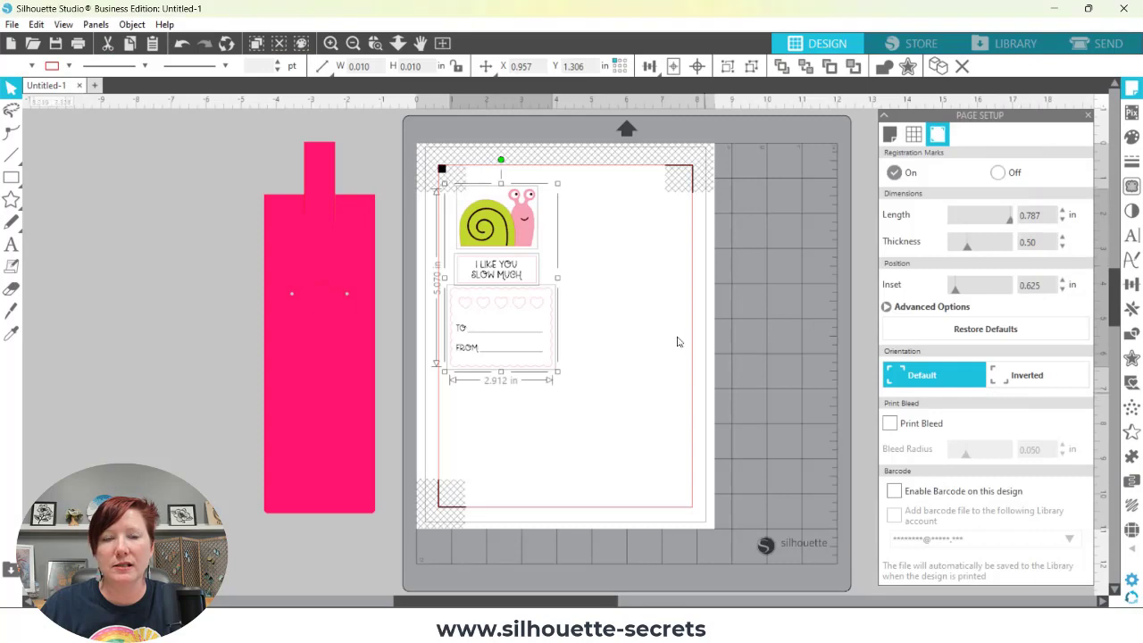
{"action": "mouse_move", "coordinate": [420, 138]}
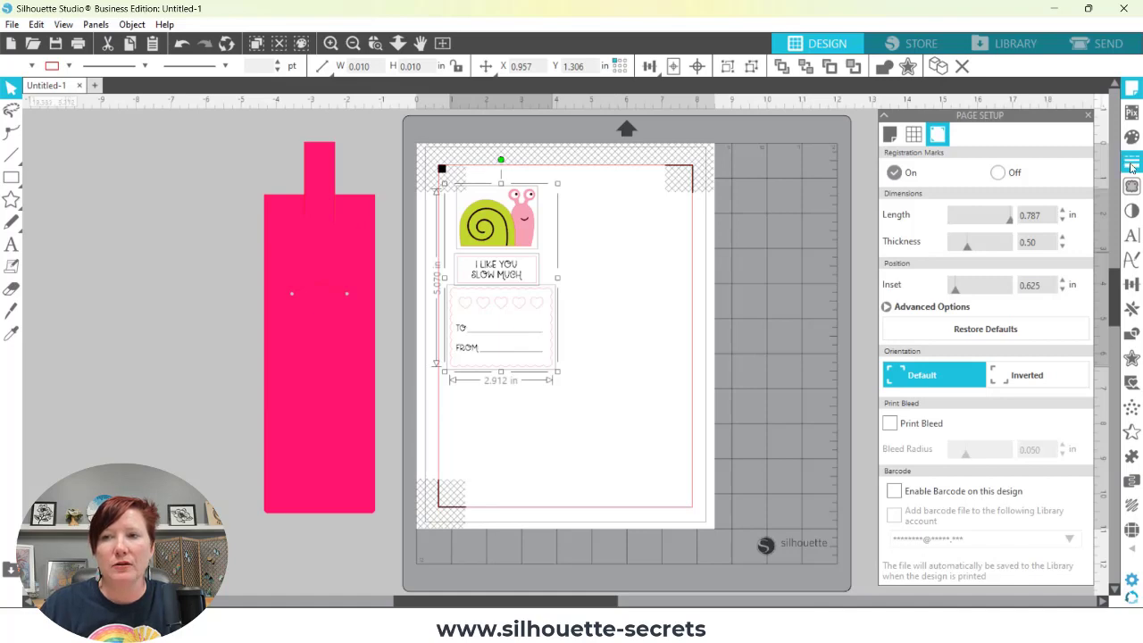
{"action": "mouse_move", "coordinate": [1132, 161]}
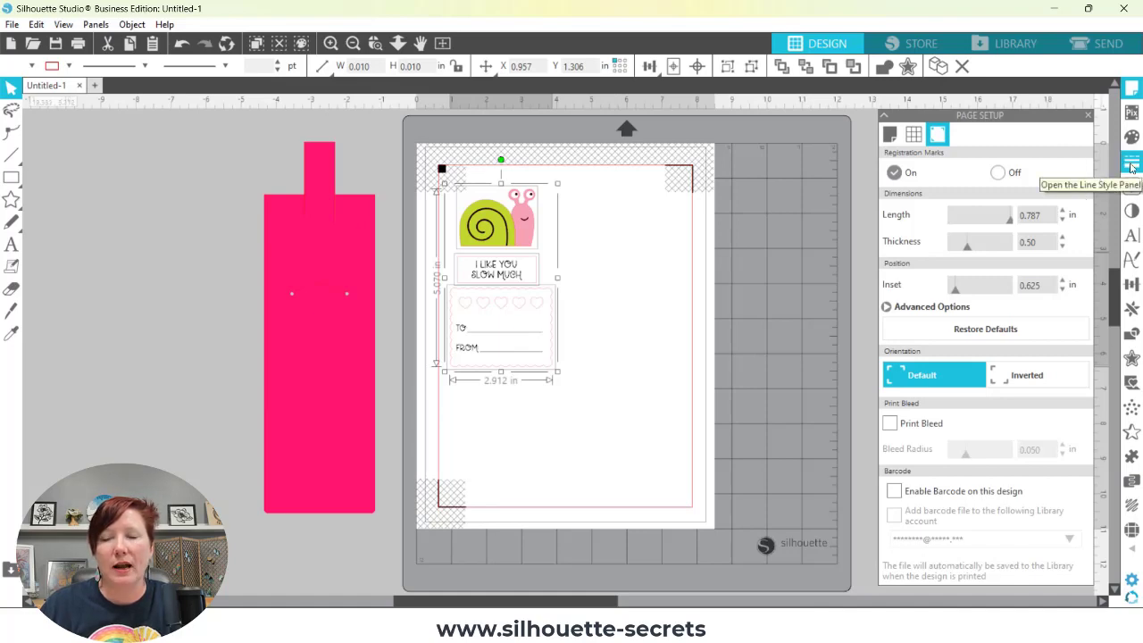
{"action": "left_click", "coordinate": [1132, 161]}
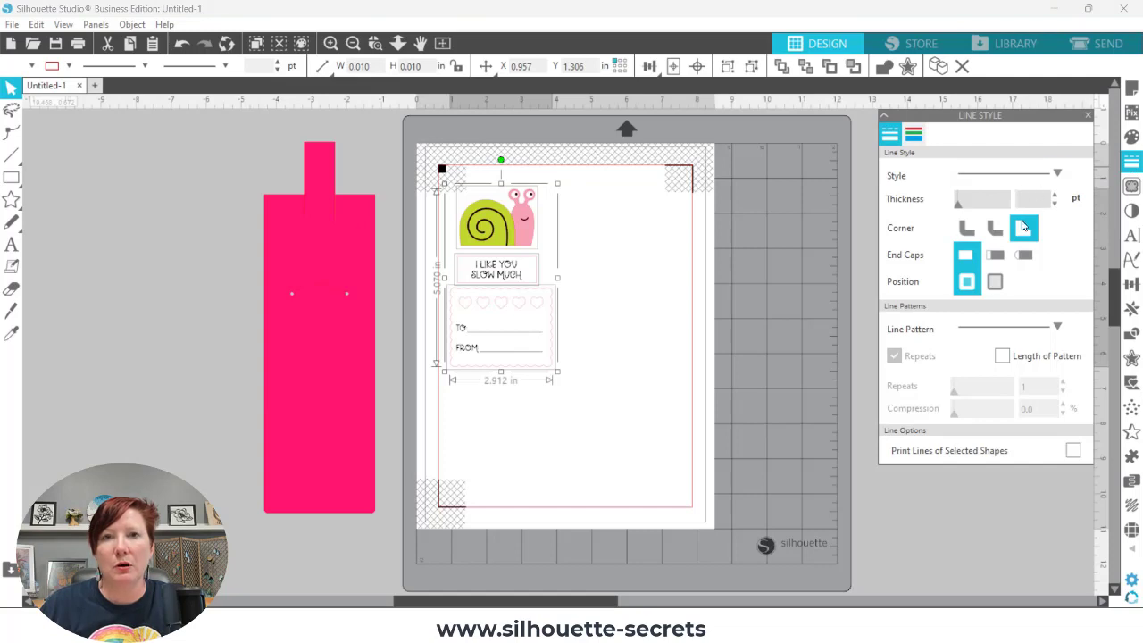
{"action": "left_click", "coordinate": [1024, 228]}
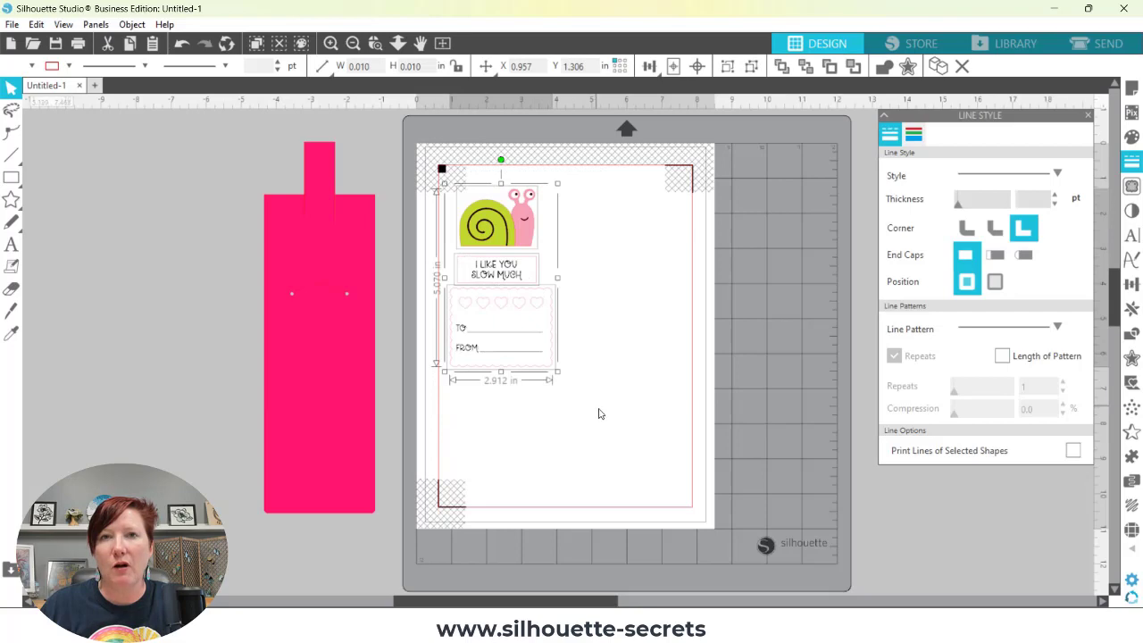
{"action": "mouse_move", "coordinate": [963, 212]}
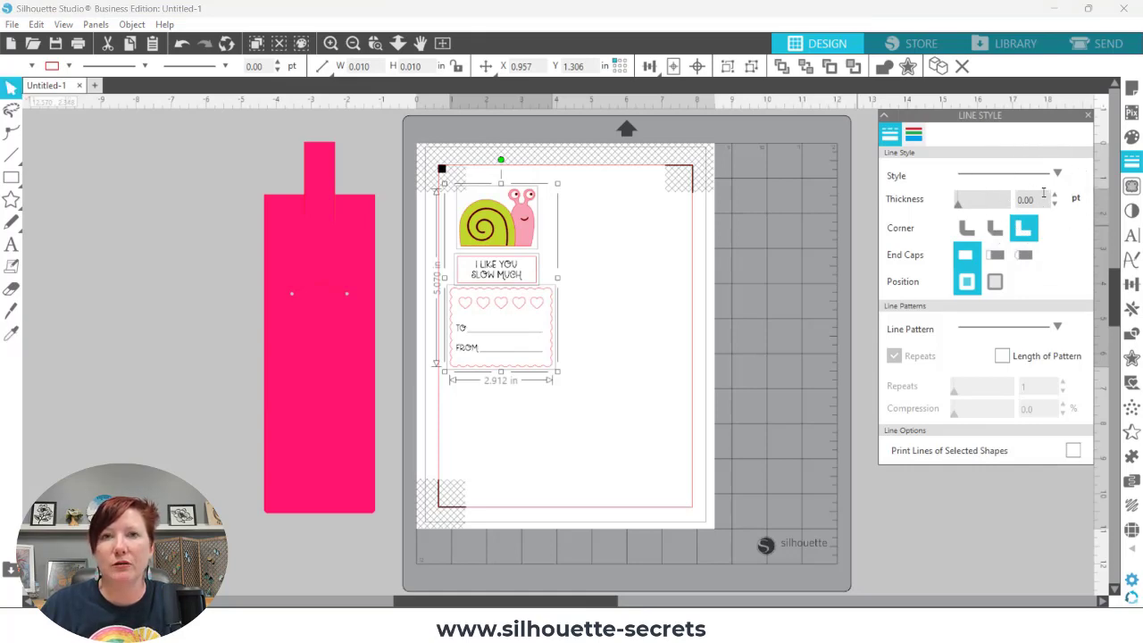
{"action": "mouse_move", "coordinate": [862, 232]}
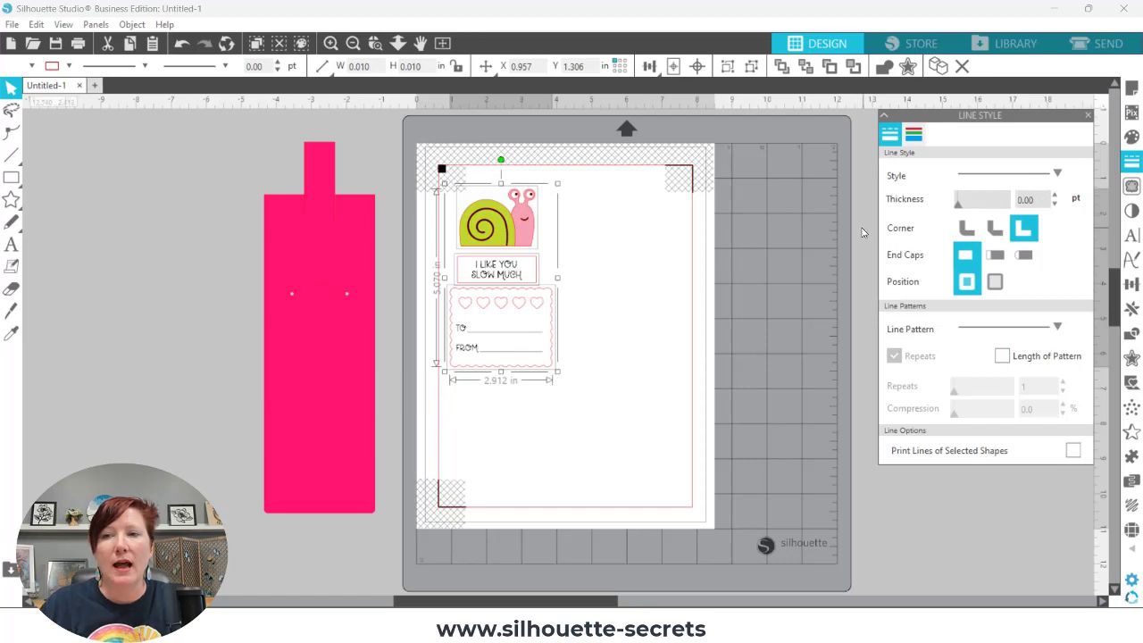
- Reopen Print Preview to confirm the zero-weight cut lines no longer print
{"action": "left_click", "coordinate": [12, 24]}
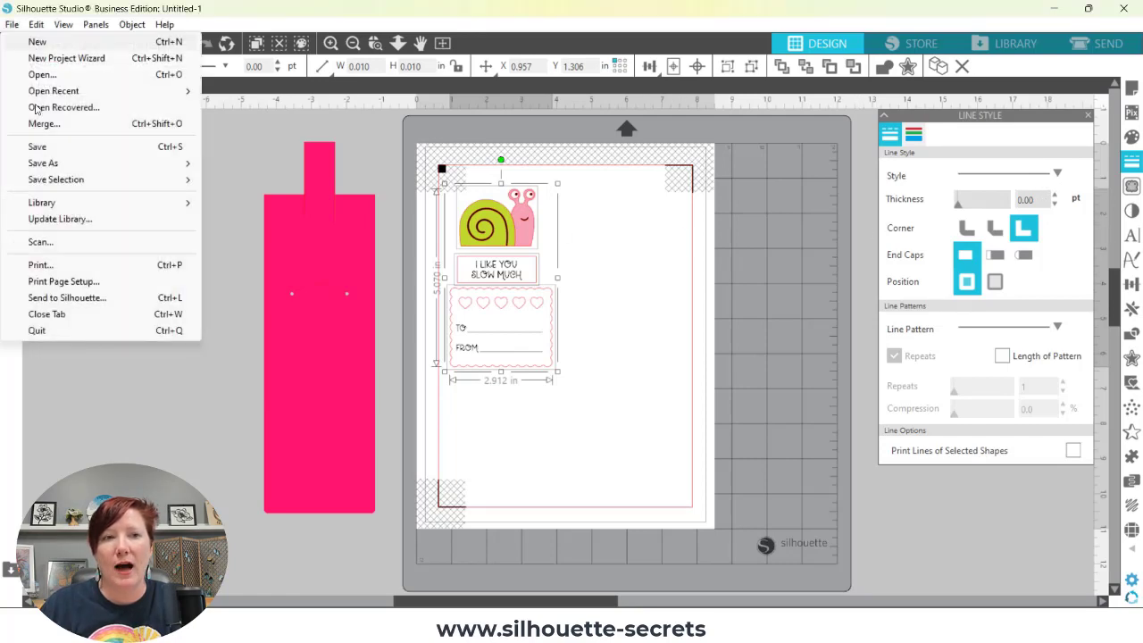
{"action": "left_click", "coordinate": [40, 265]}
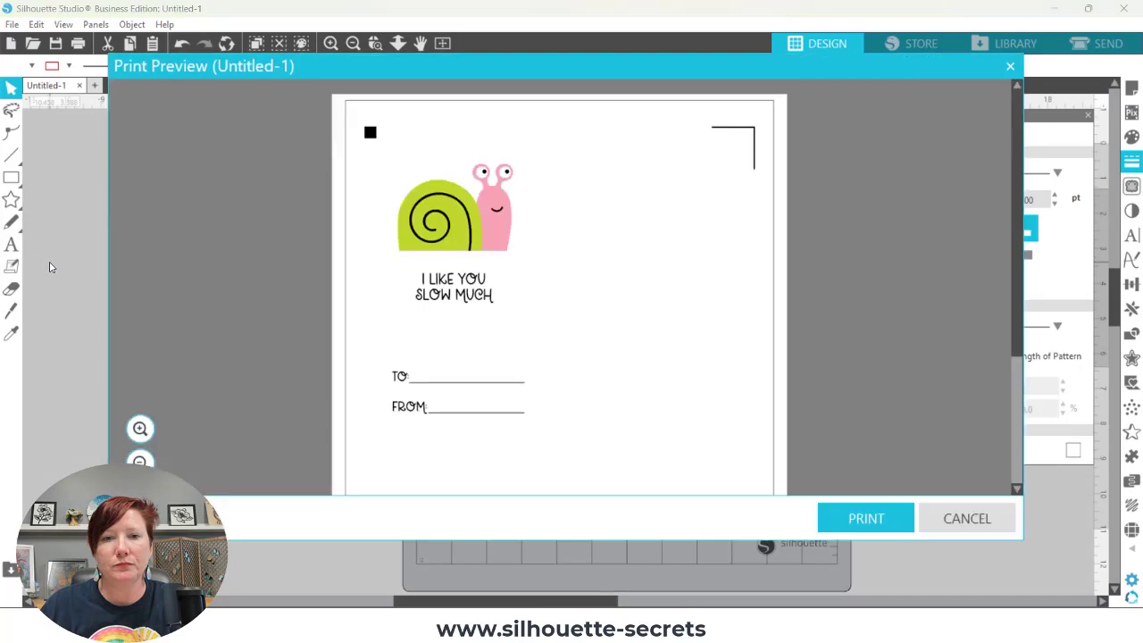
{"action": "mouse_move", "coordinate": [534, 278]}
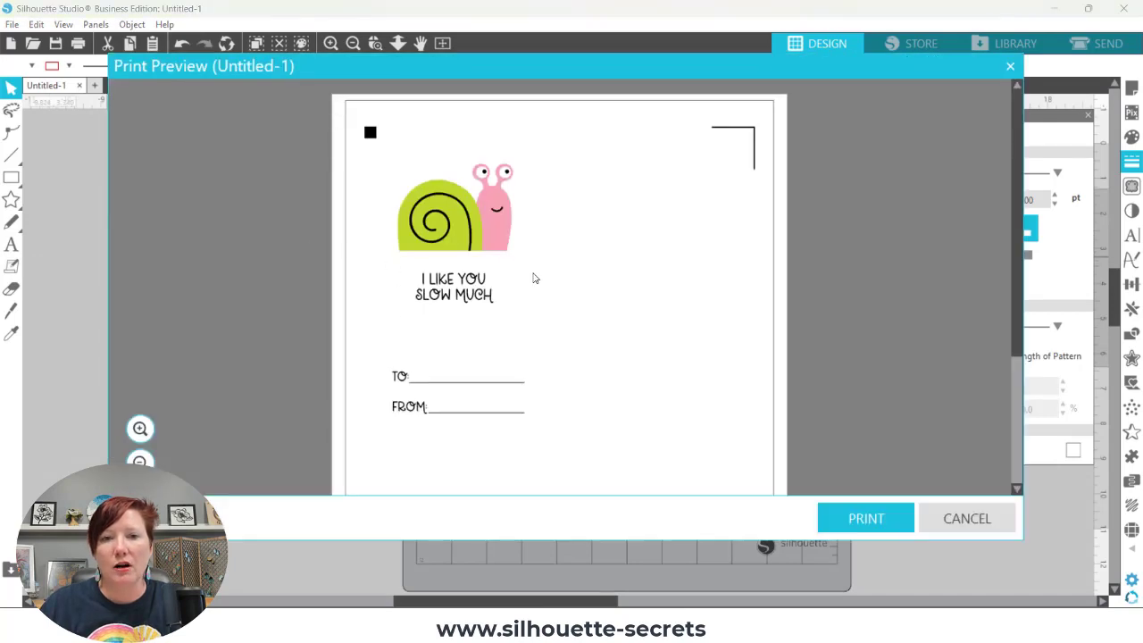
{"action": "mouse_move", "coordinate": [391, 308]}
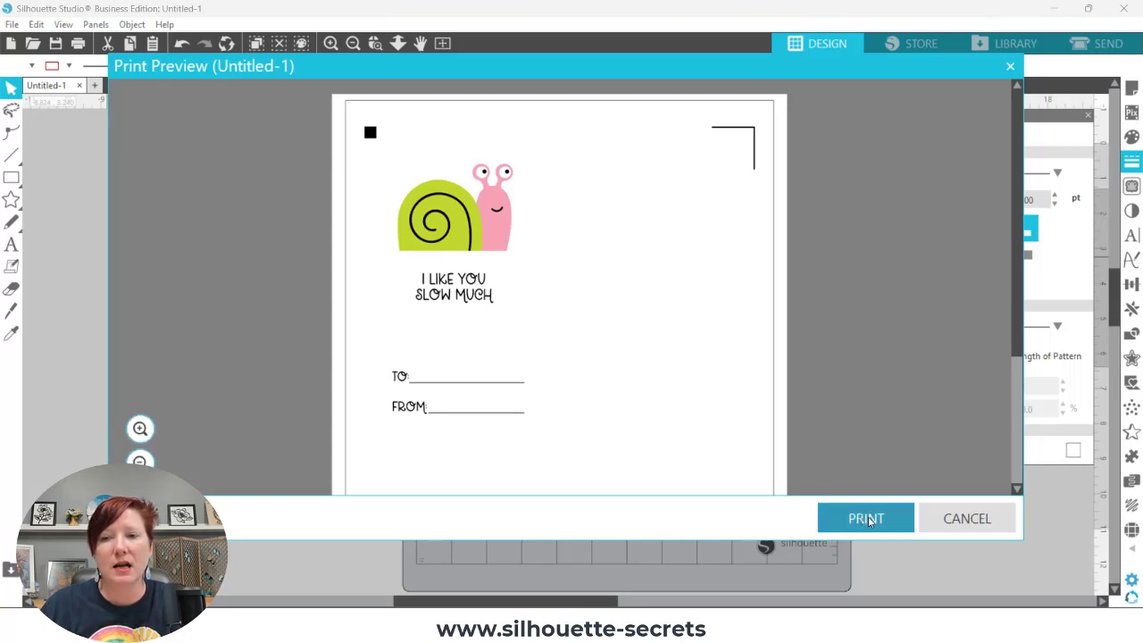
{"action": "left_click", "coordinate": [865, 518]}
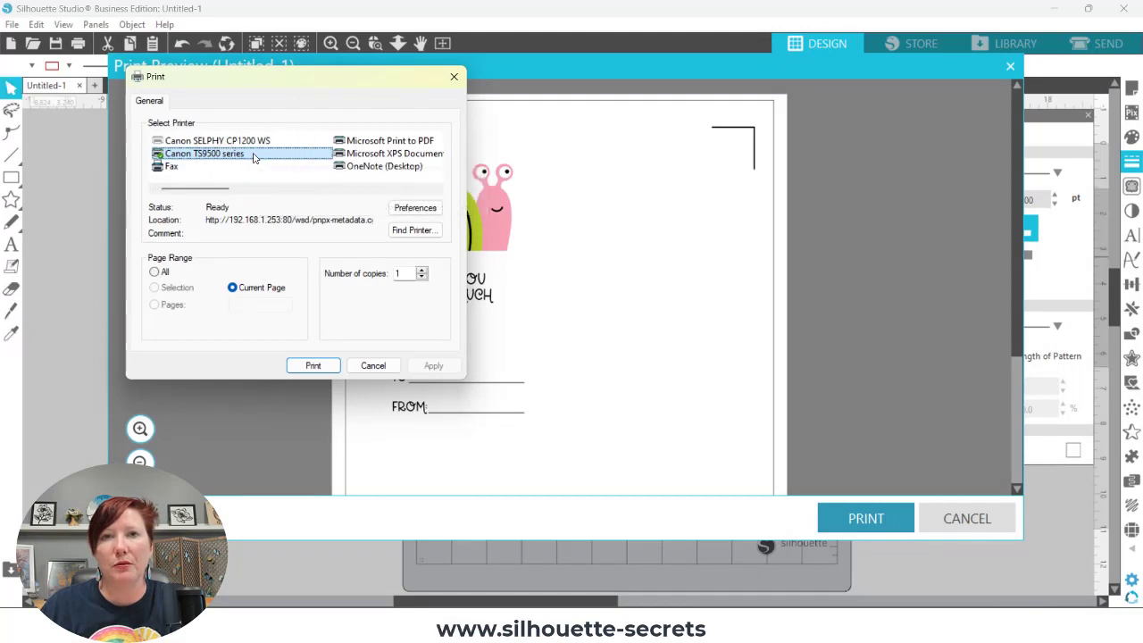
{"action": "mouse_move", "coordinate": [254, 154]}
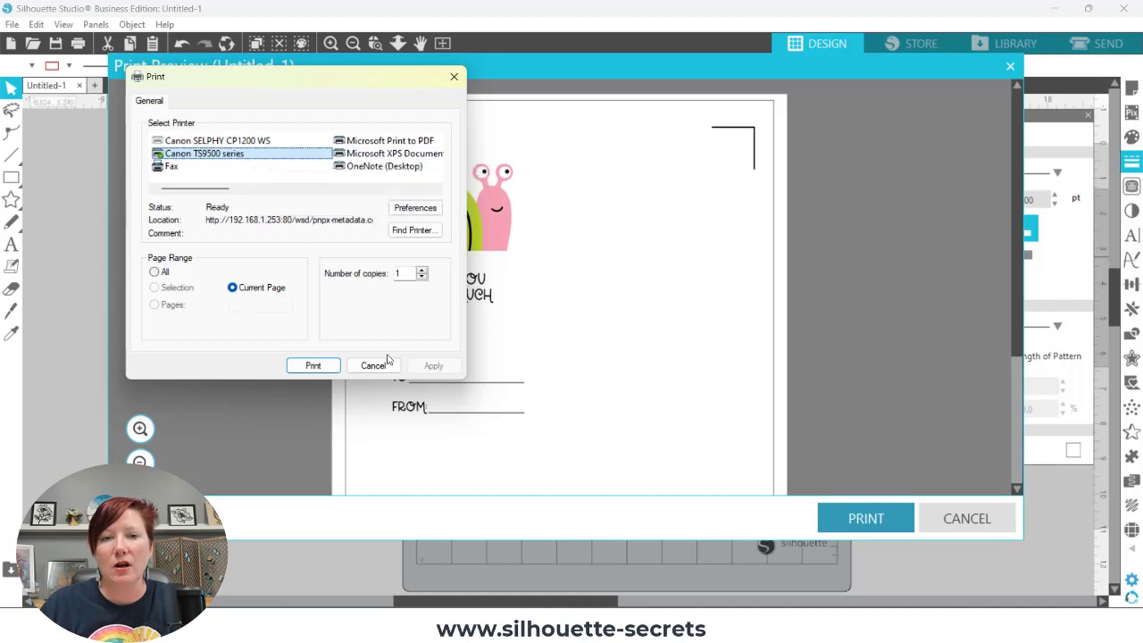
{"action": "left_click", "coordinate": [373, 366]}
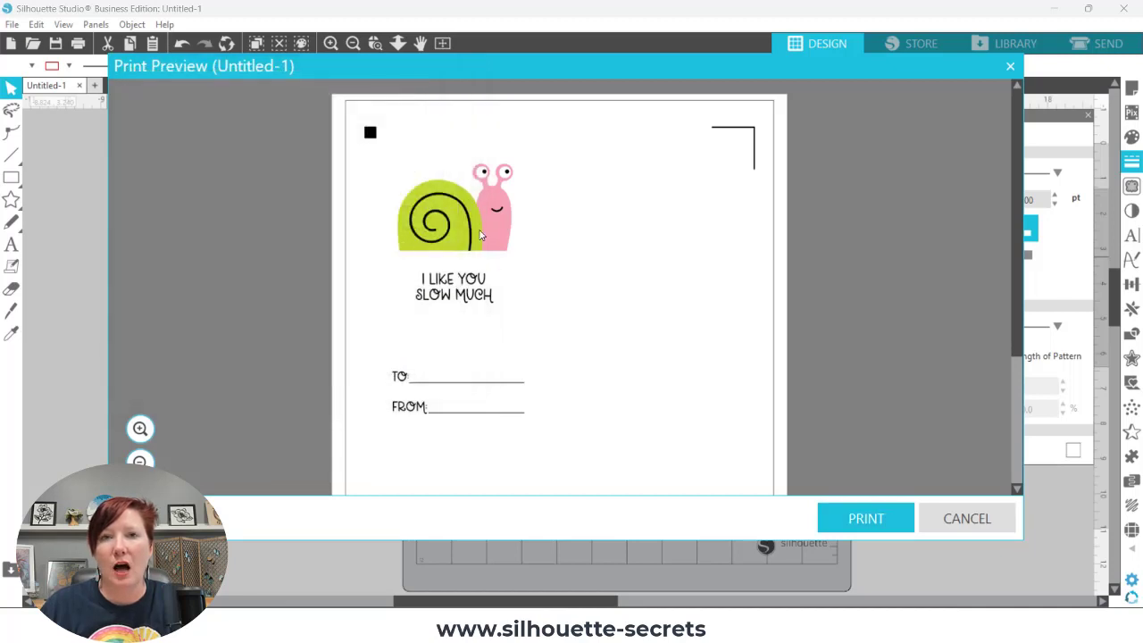
{"action": "mouse_move", "coordinate": [420, 235]}
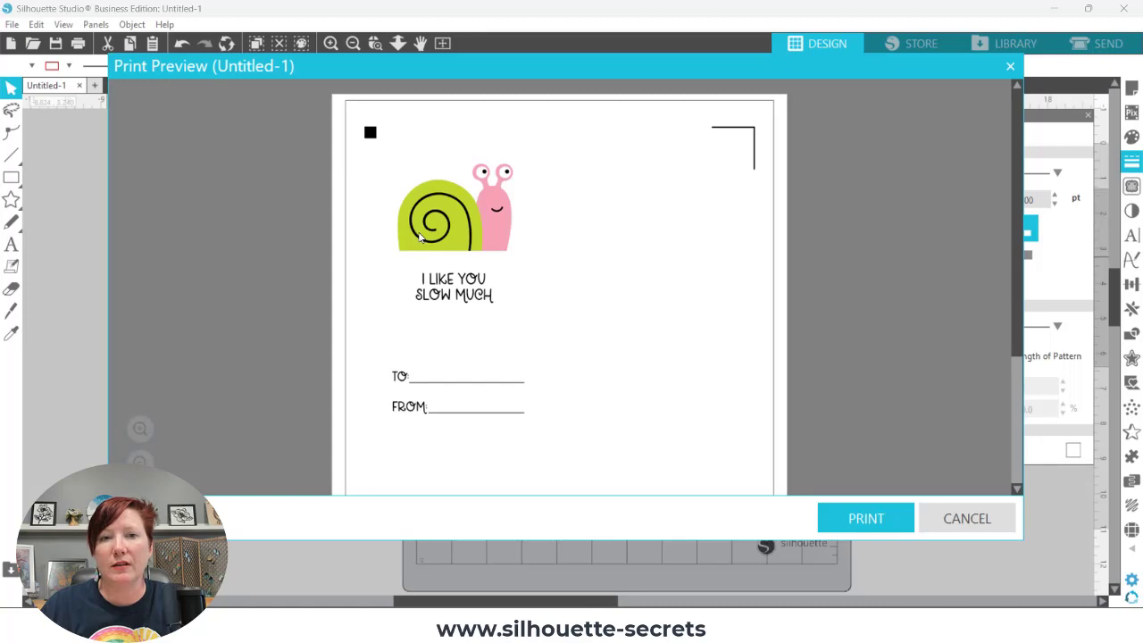
{"action": "mouse_move", "coordinate": [444, 221]}
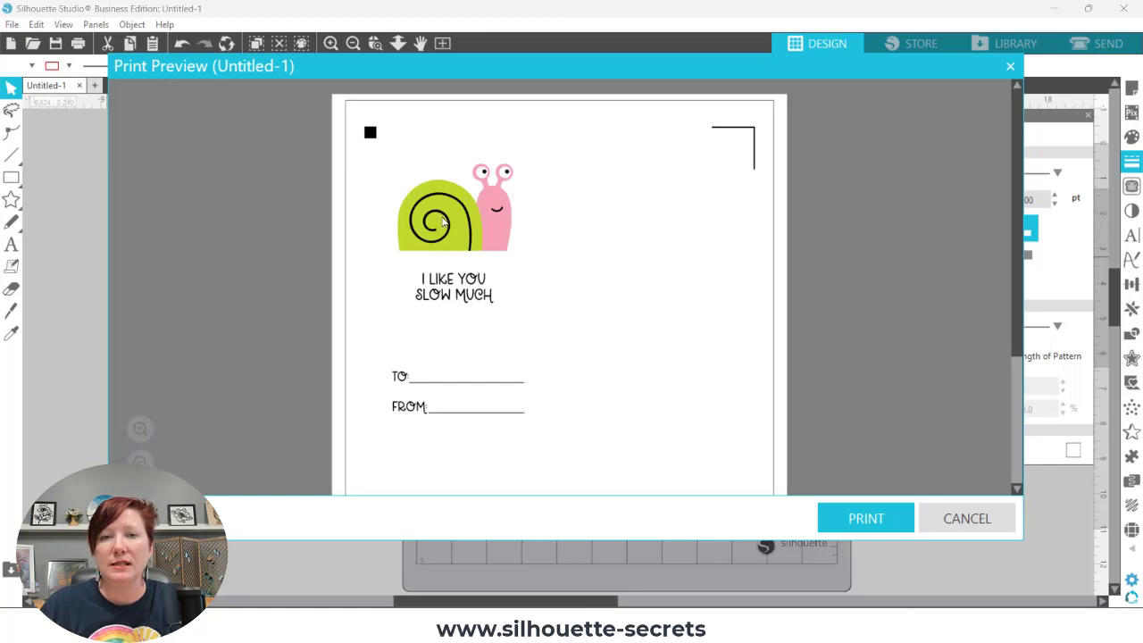